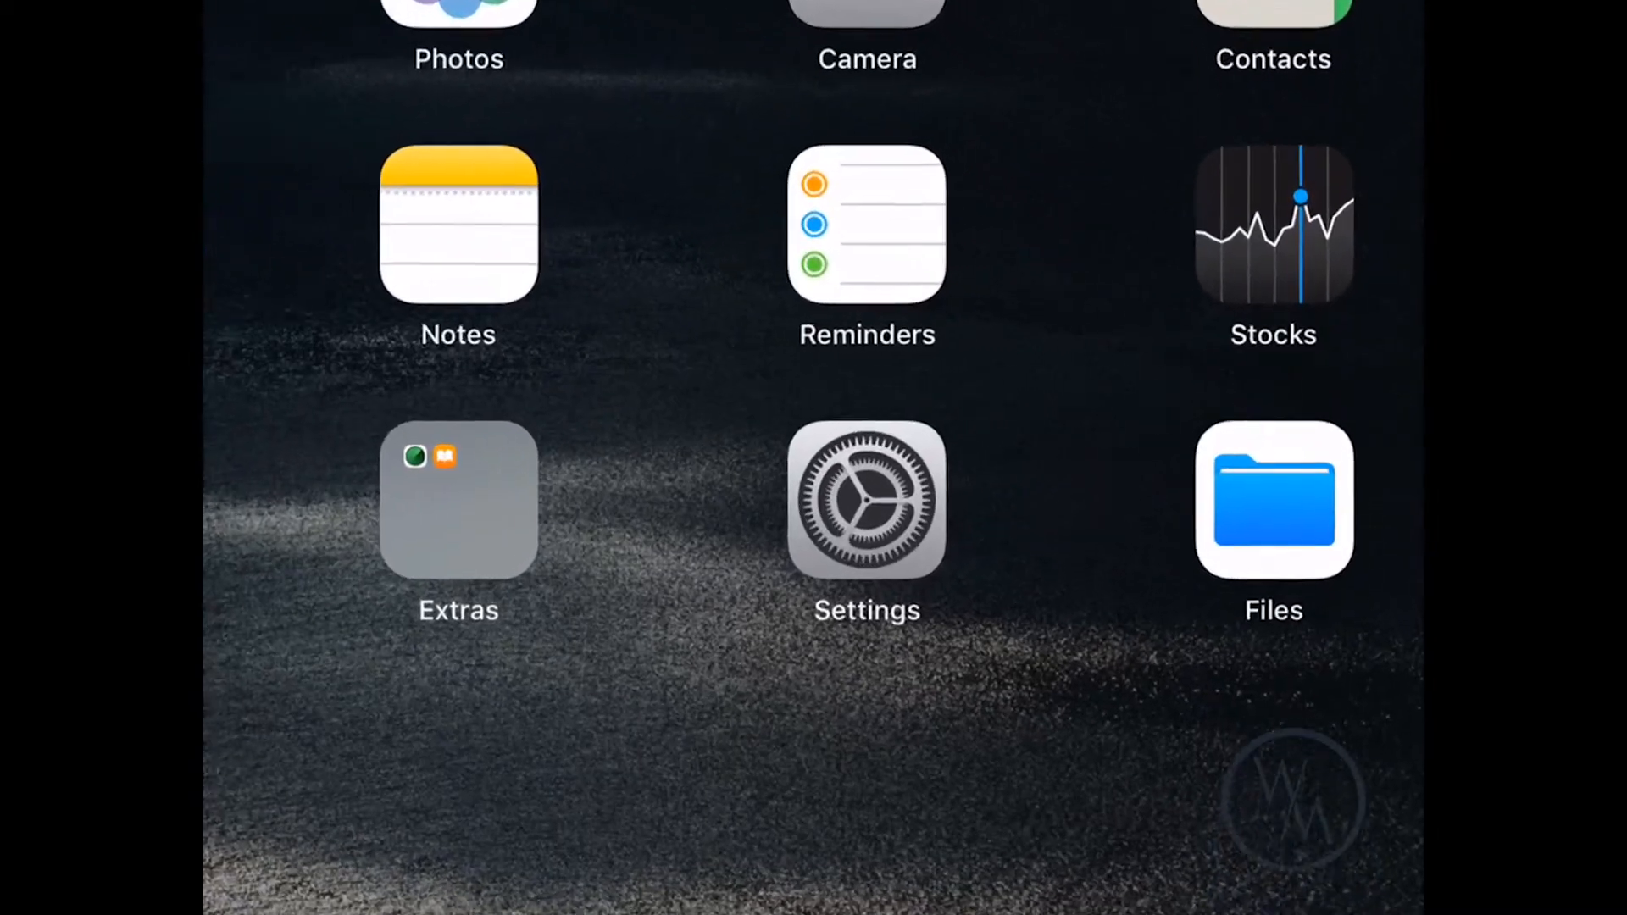
Step: Go into Settings and reach Passwords & Accounts listing the iCloud and Gmail accounts
left_click(868, 501)
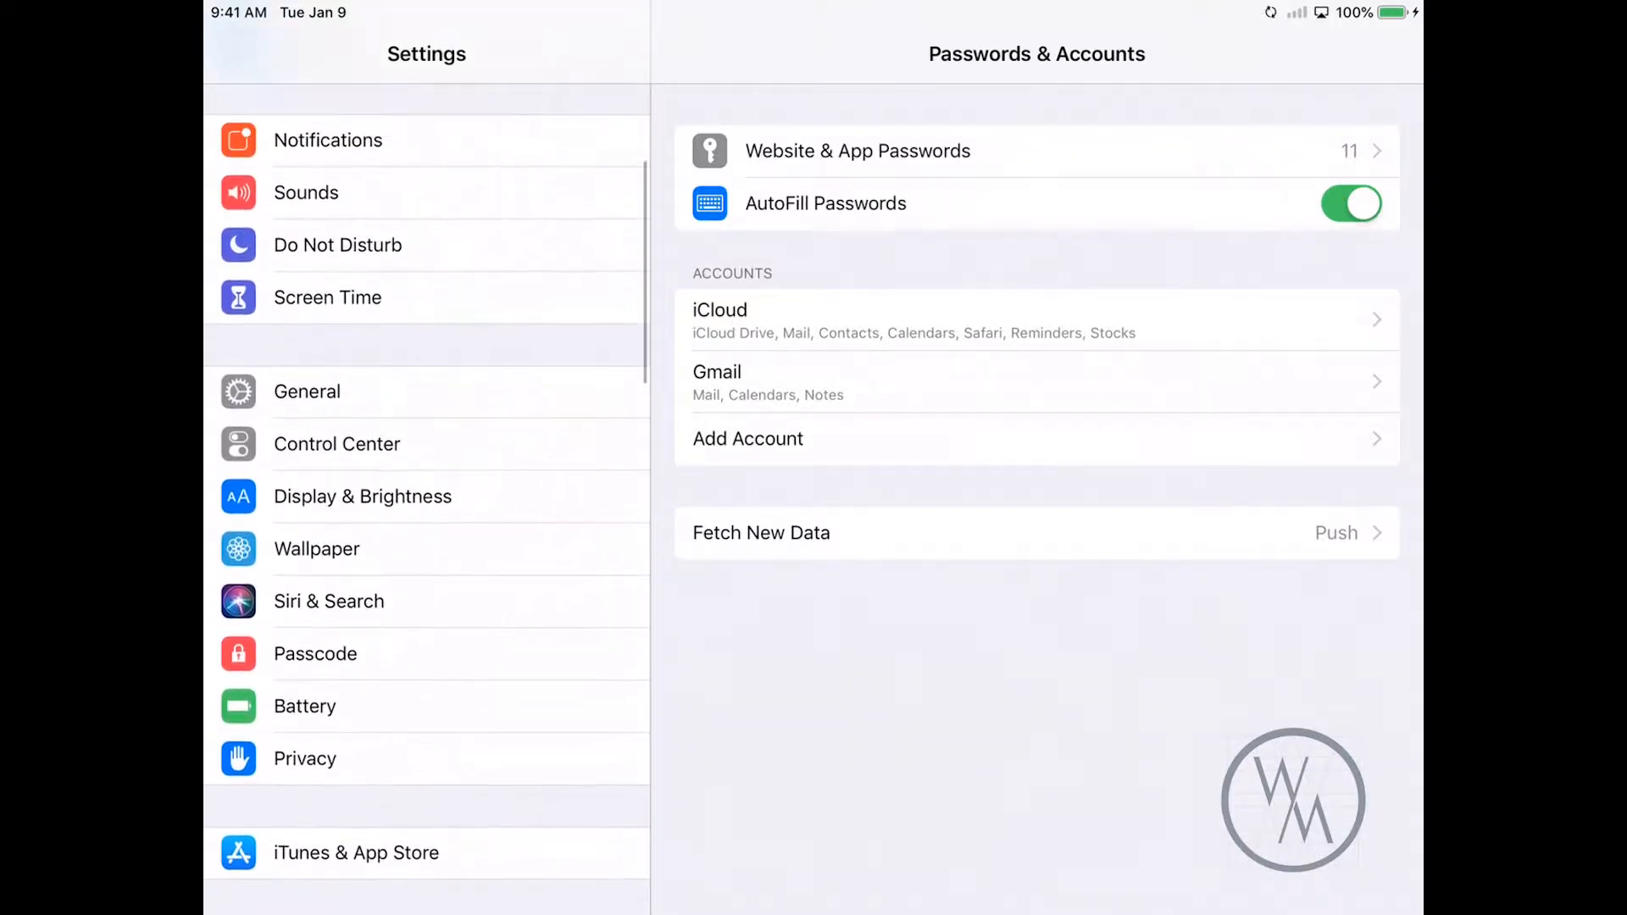
scroll("down", 3)
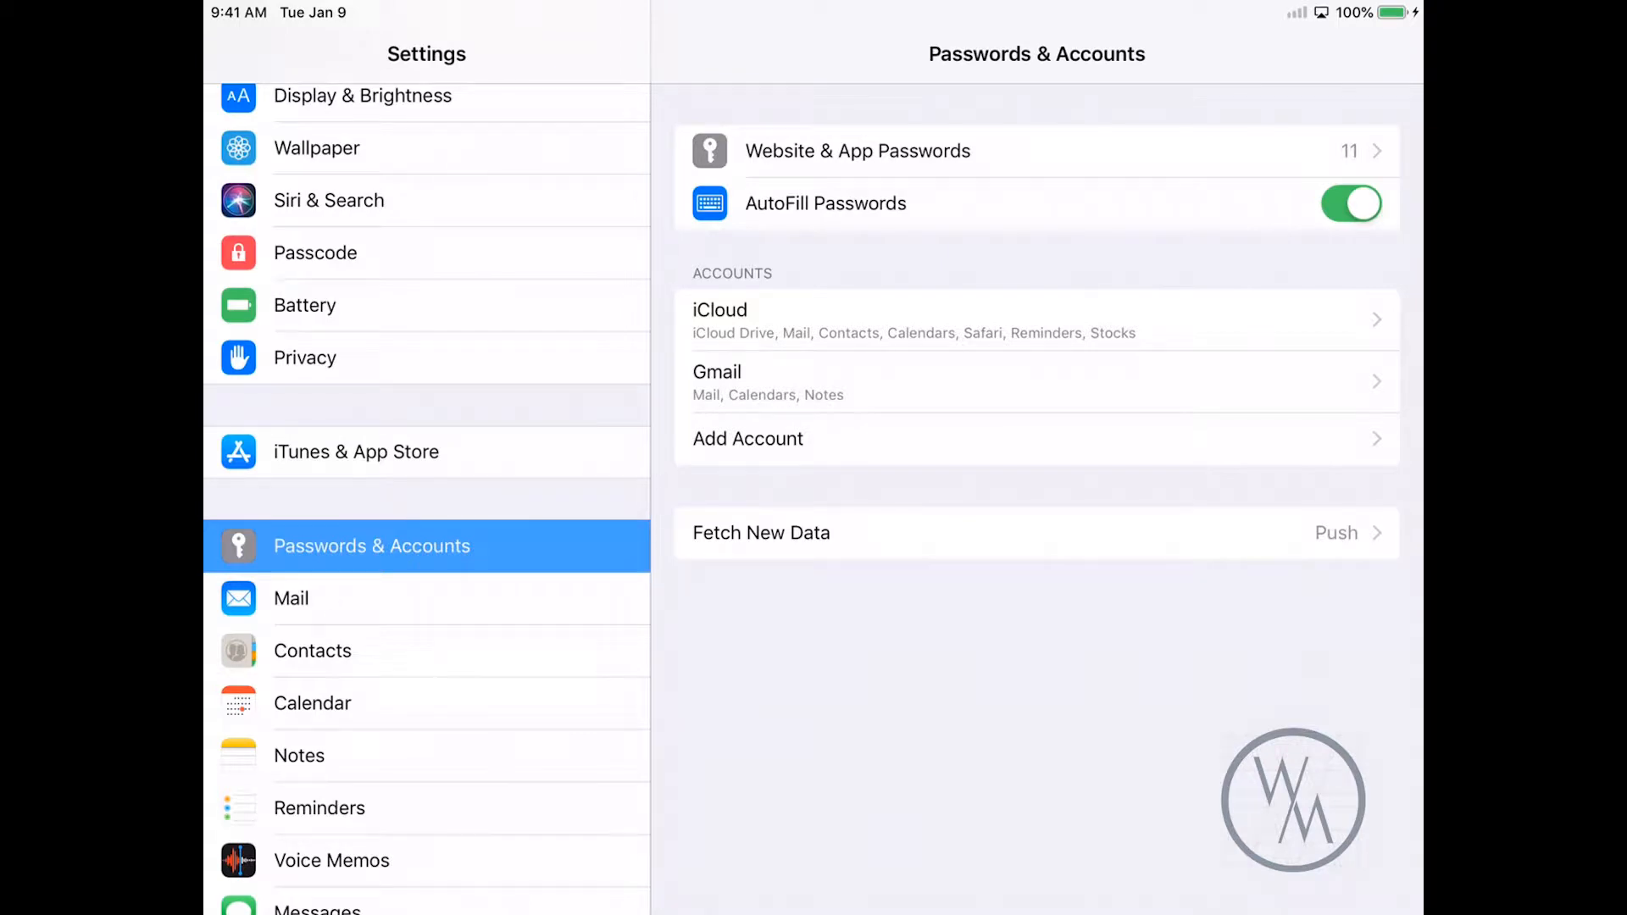
left_click(747, 437)
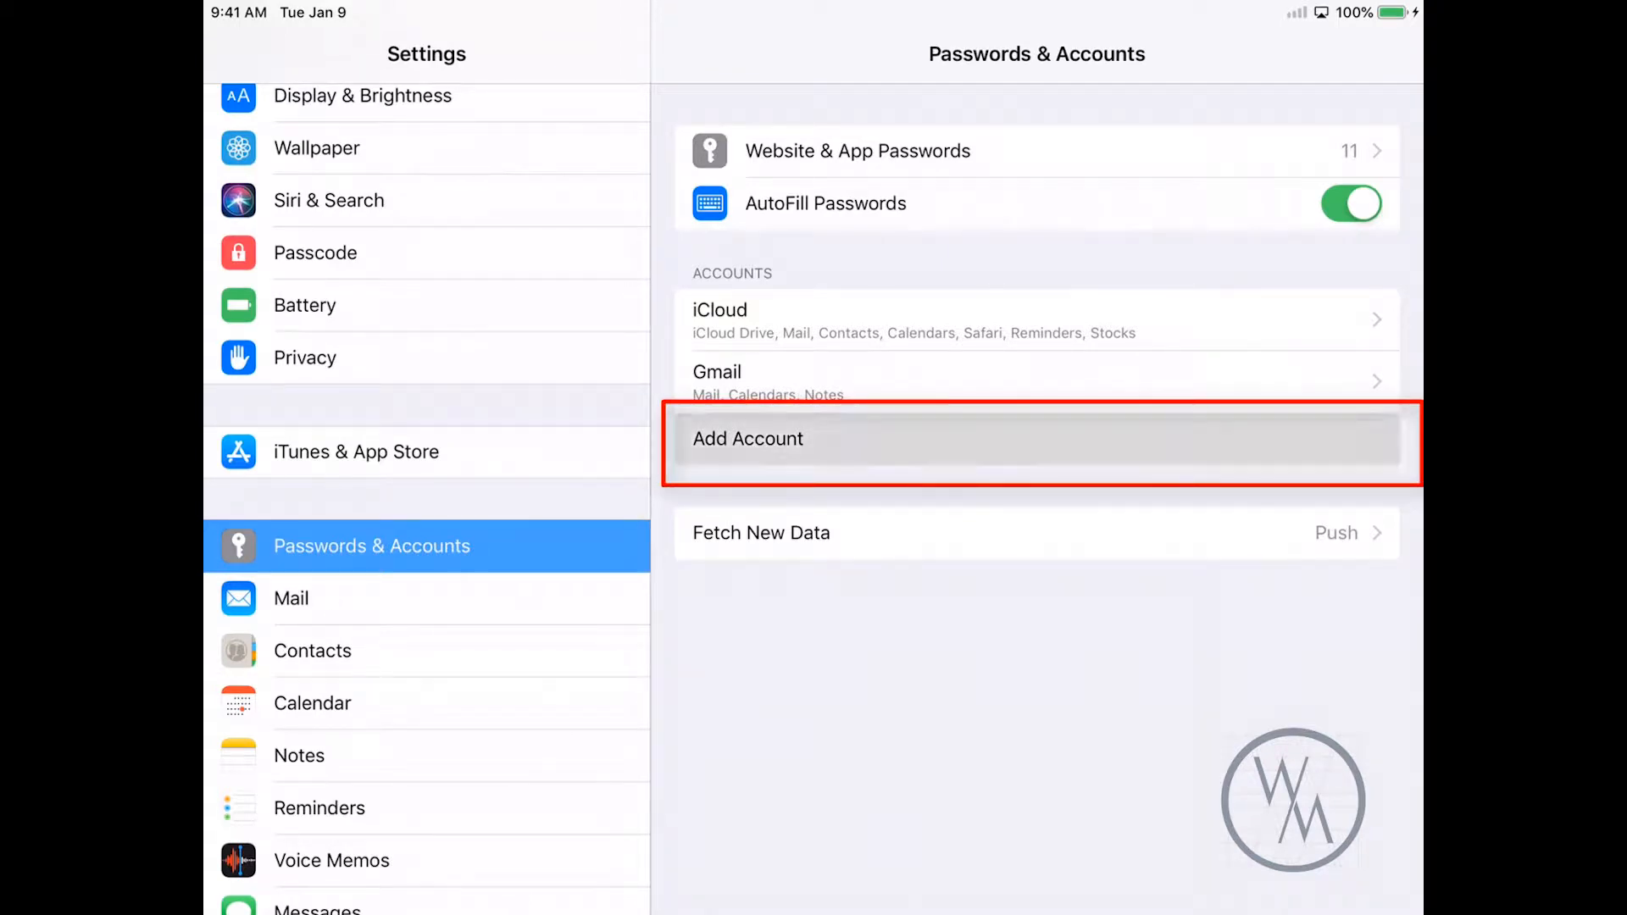
Step: Add a new account of type Other and begin a new mail account named Monarch
left_click(1037, 437)
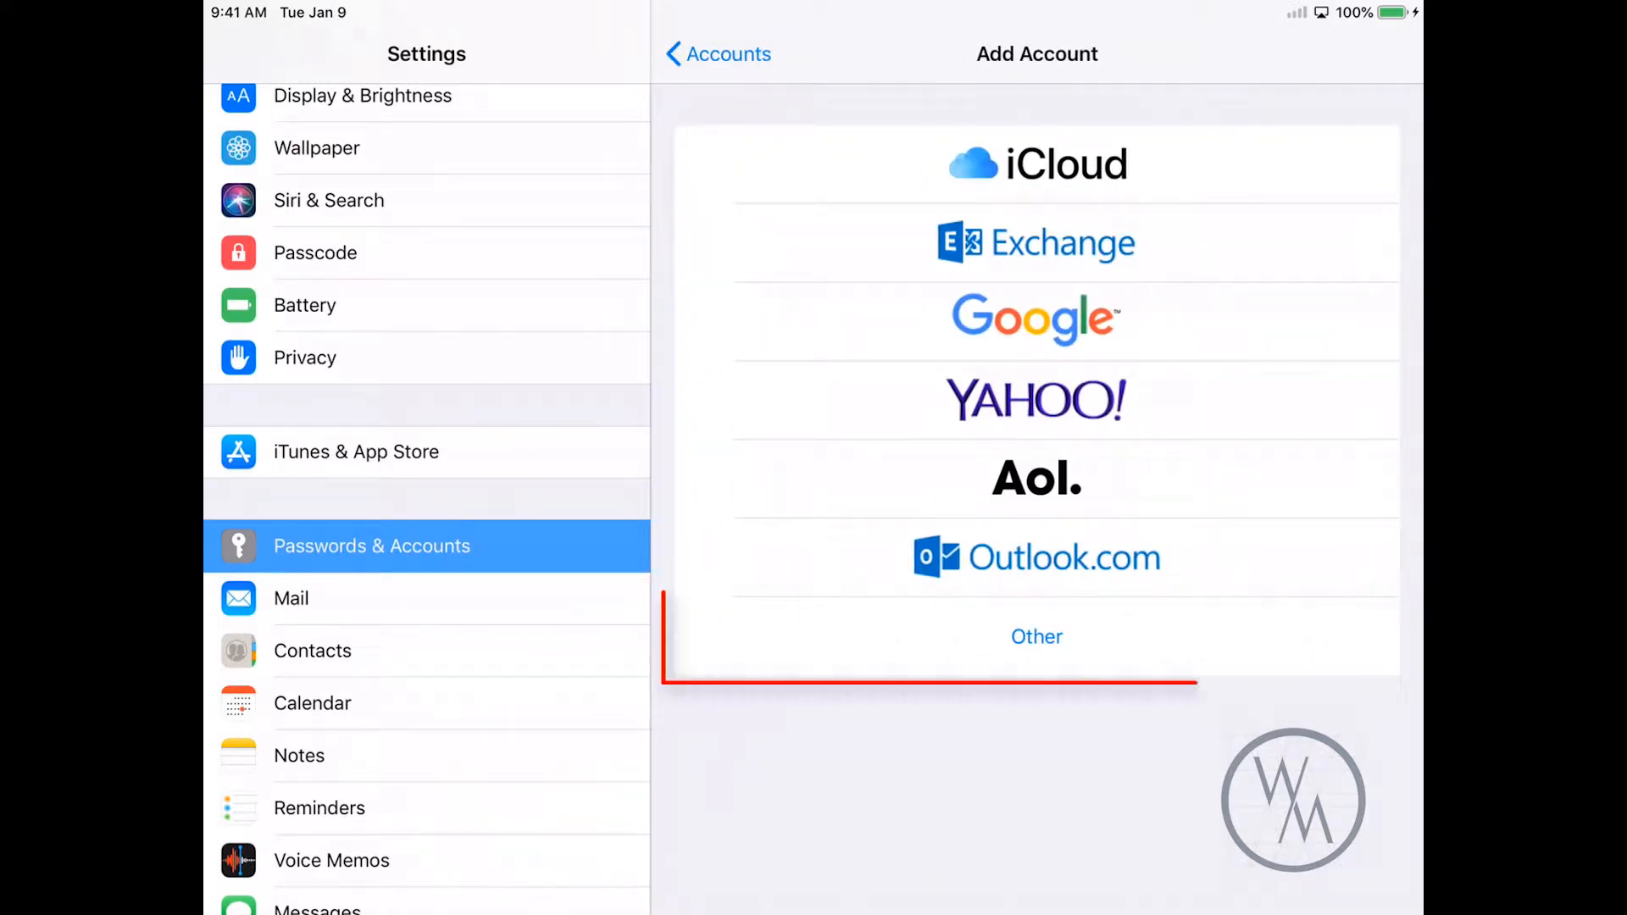
left_click(1035, 636)
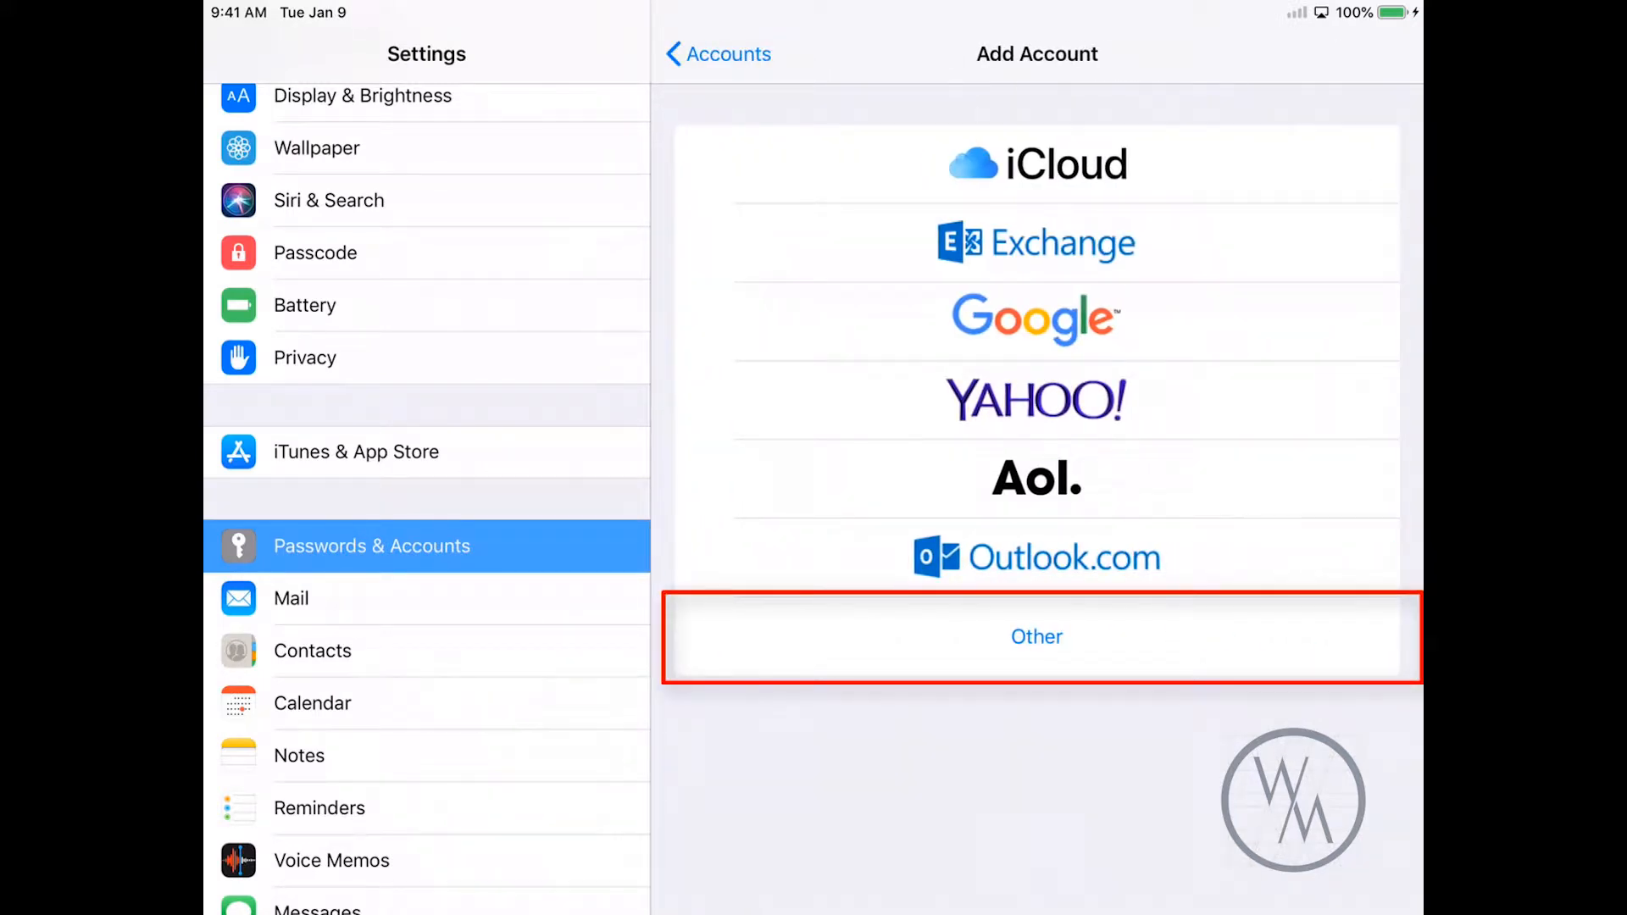
left_click(1036, 635)
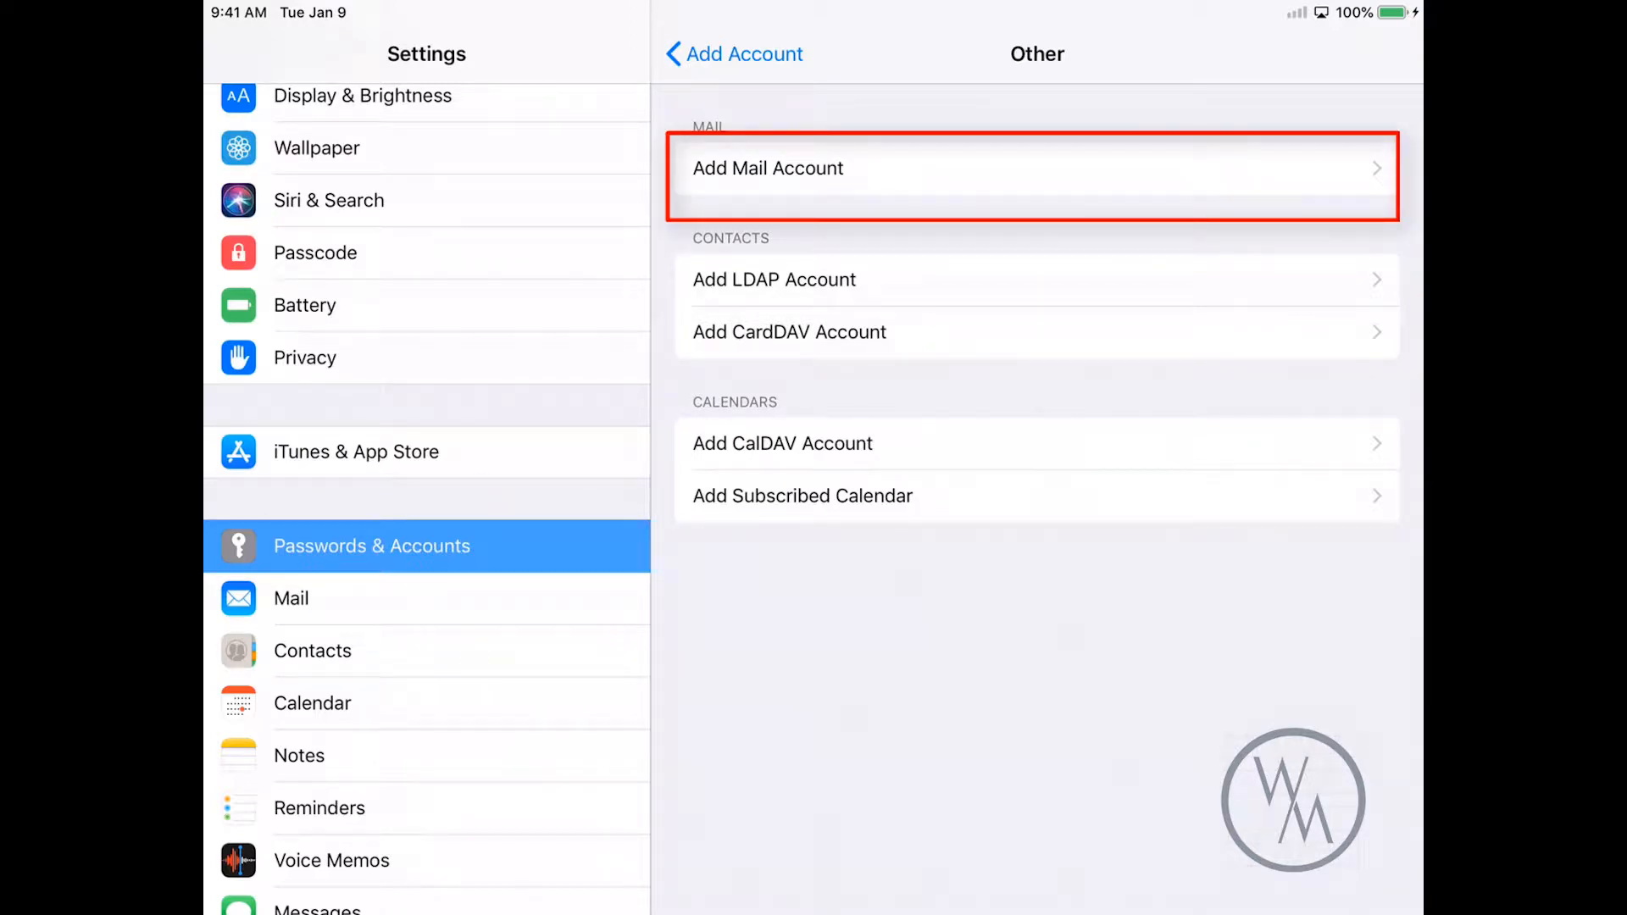
left_click(767, 168)
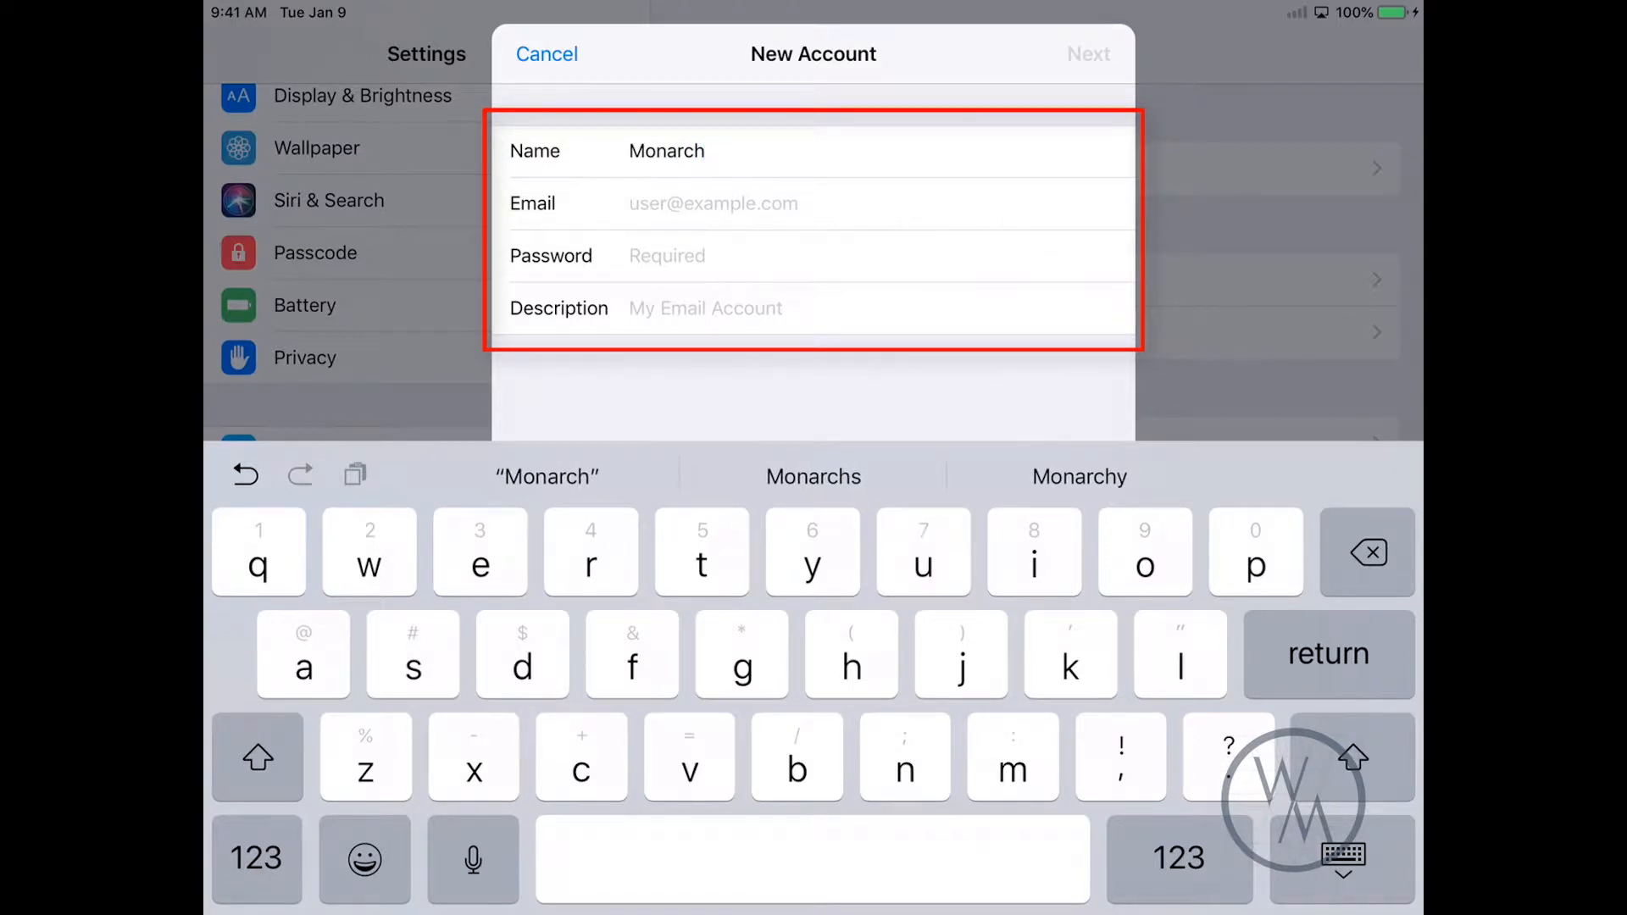
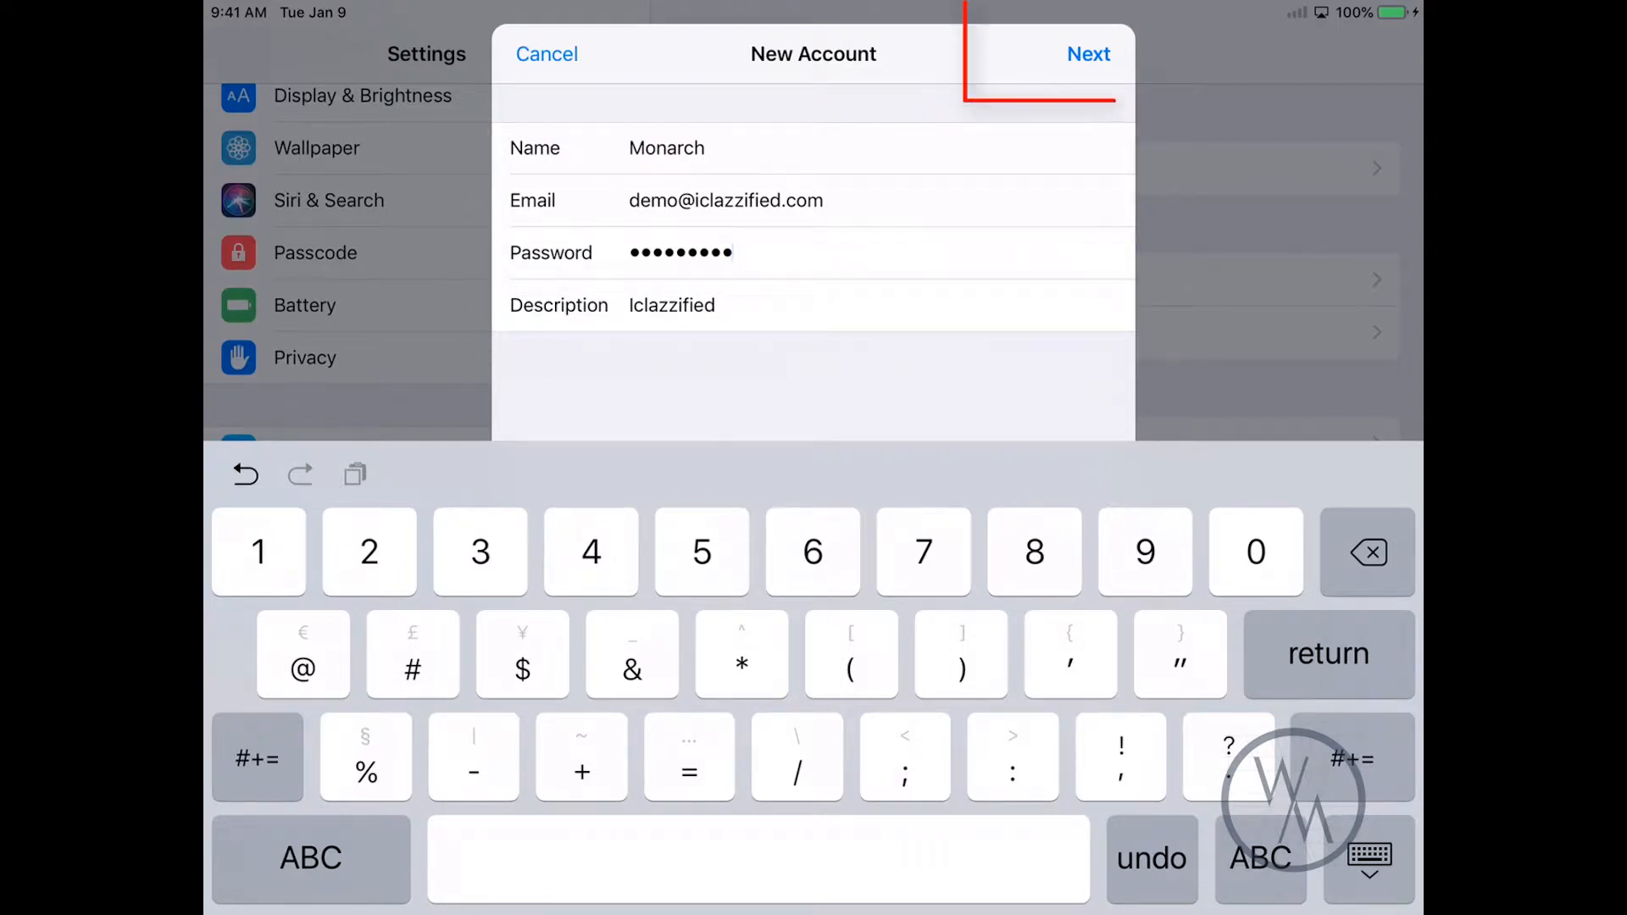
left_click(1088, 54)
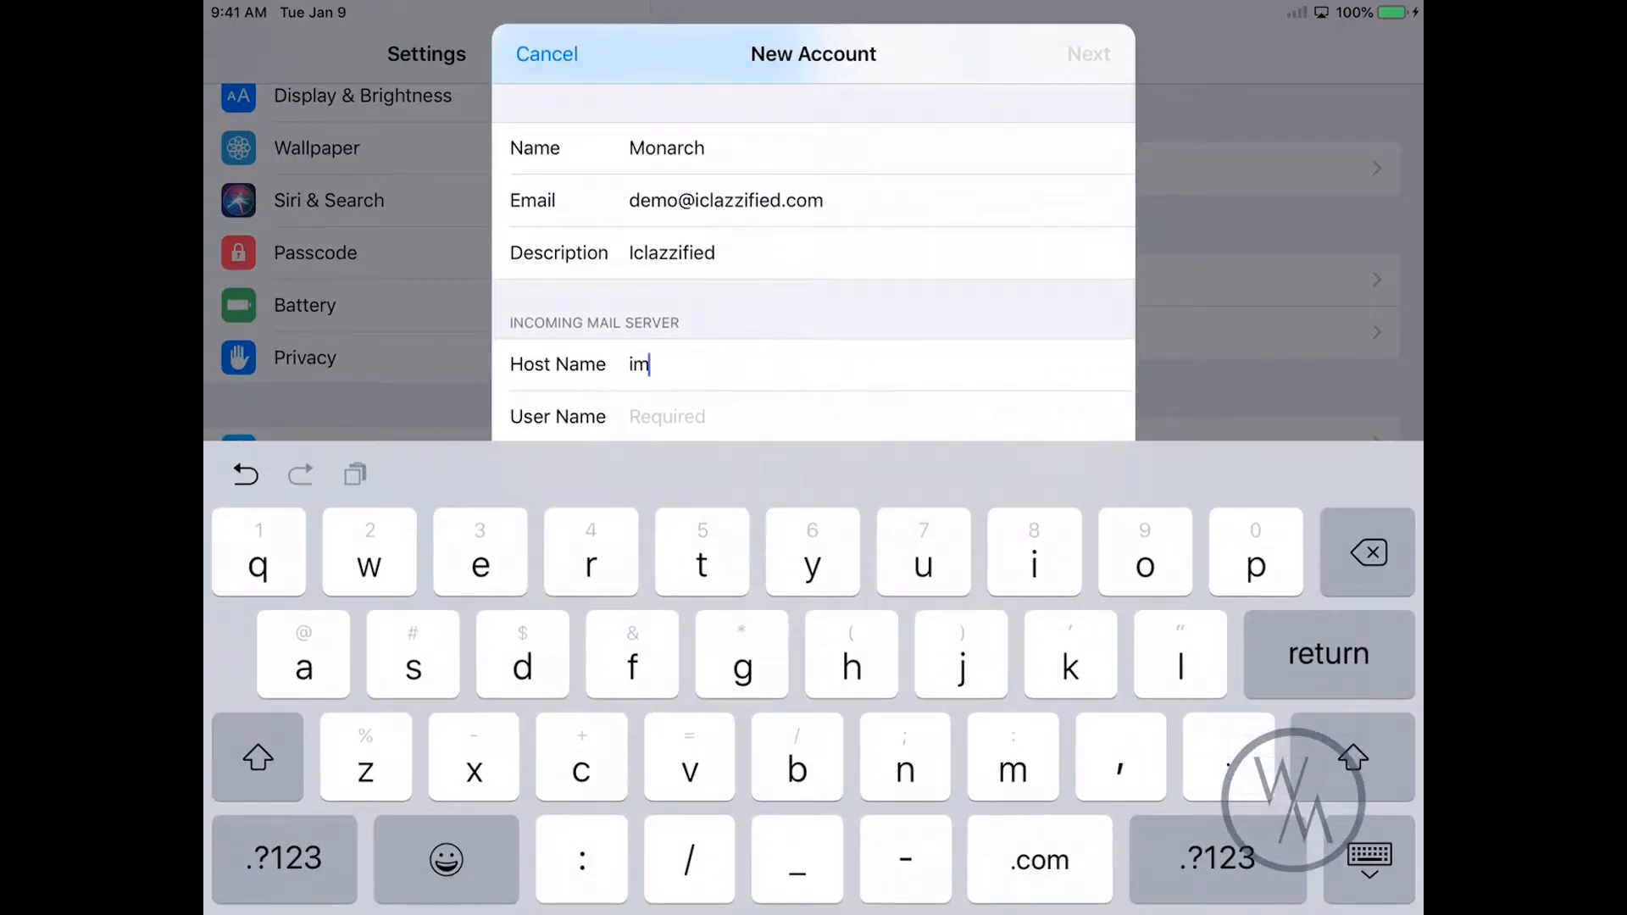
type("ap")
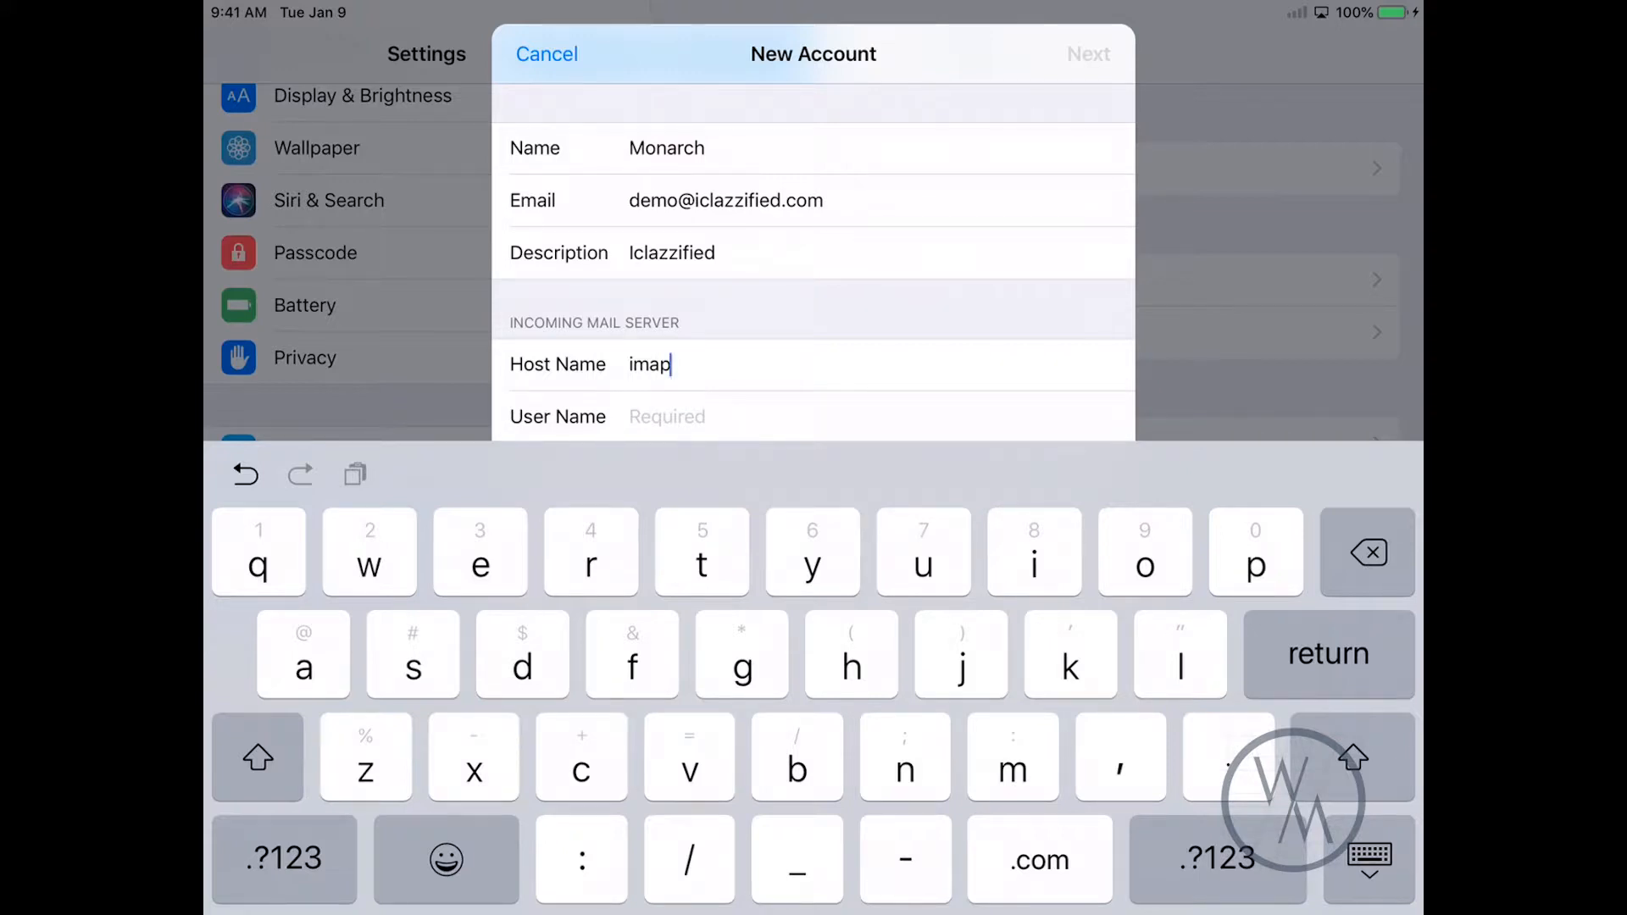
type(".ipage.com")
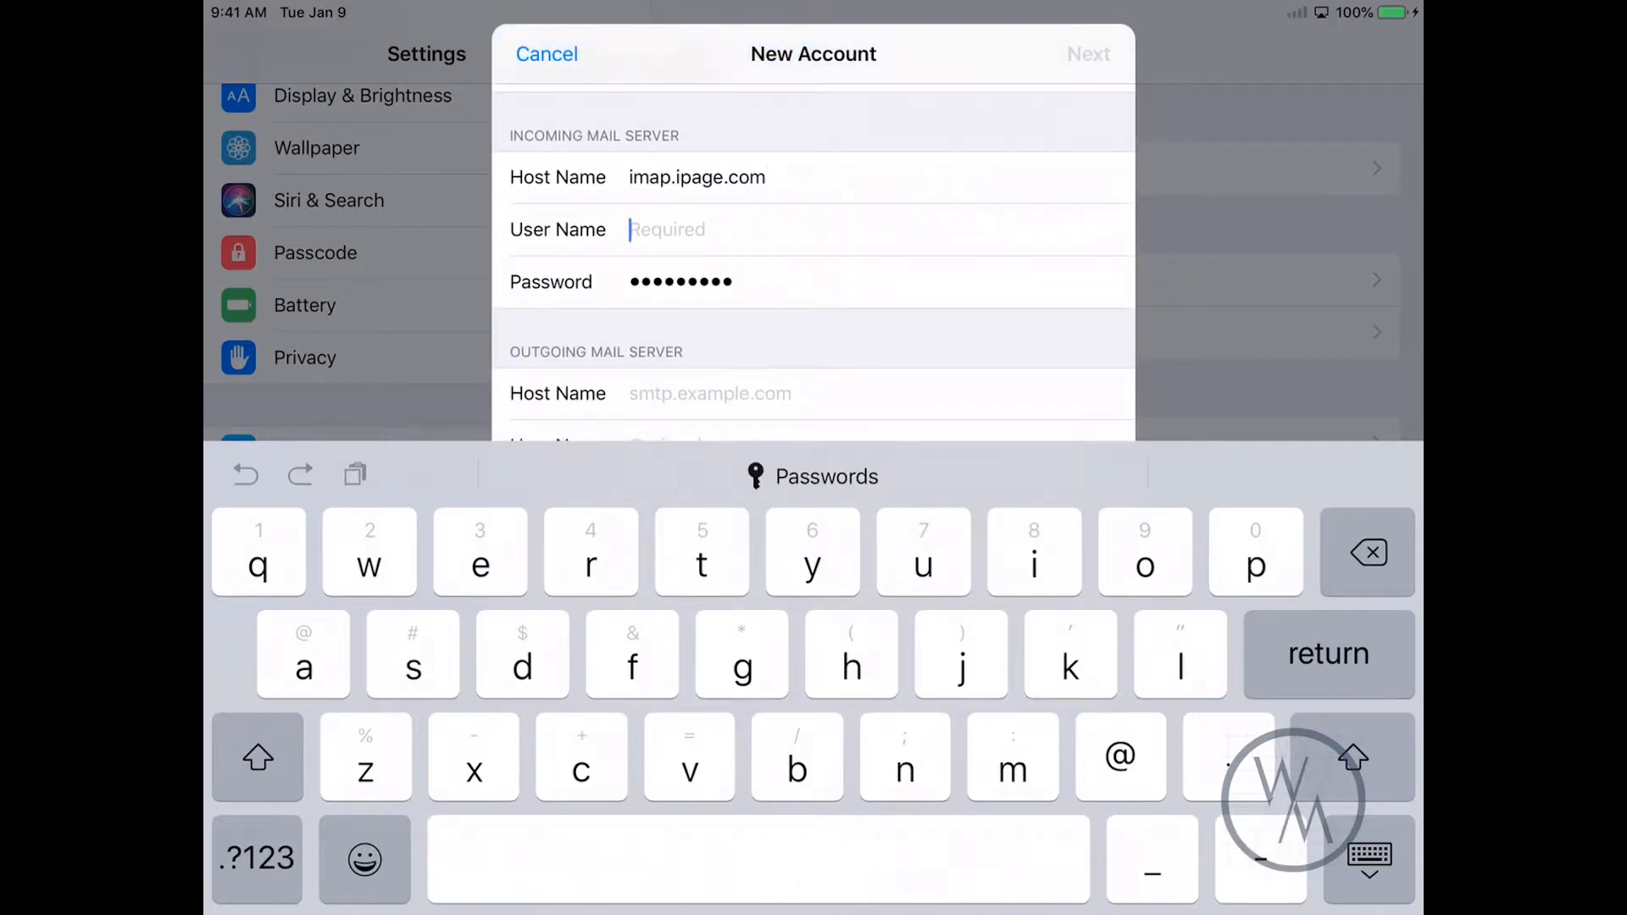
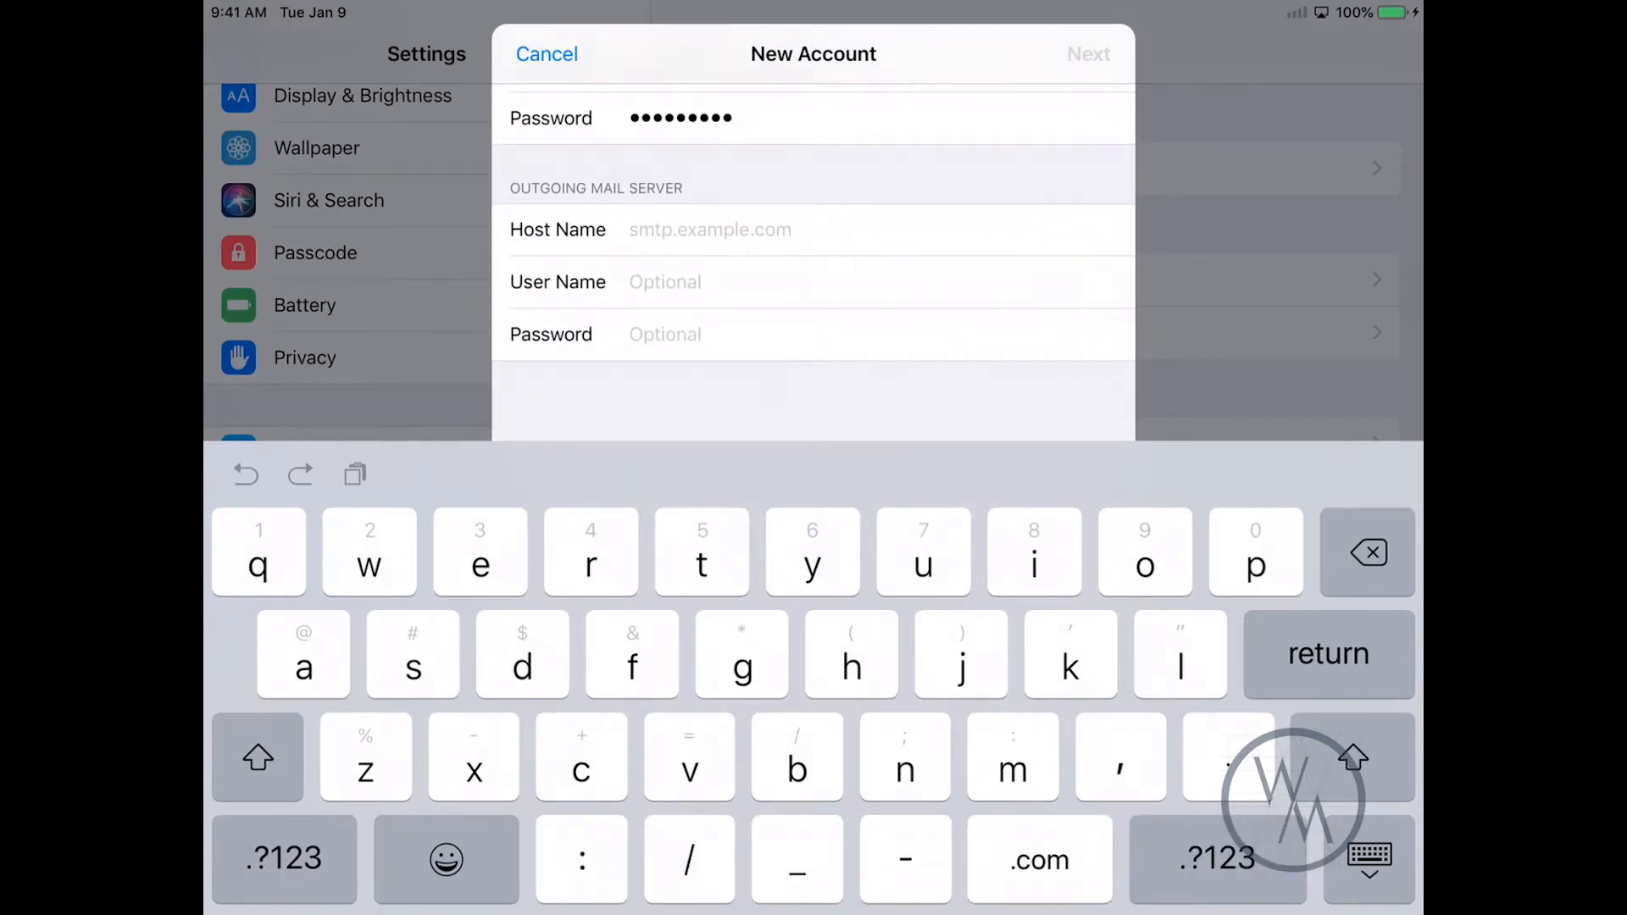
type("smtp.ipage.com")
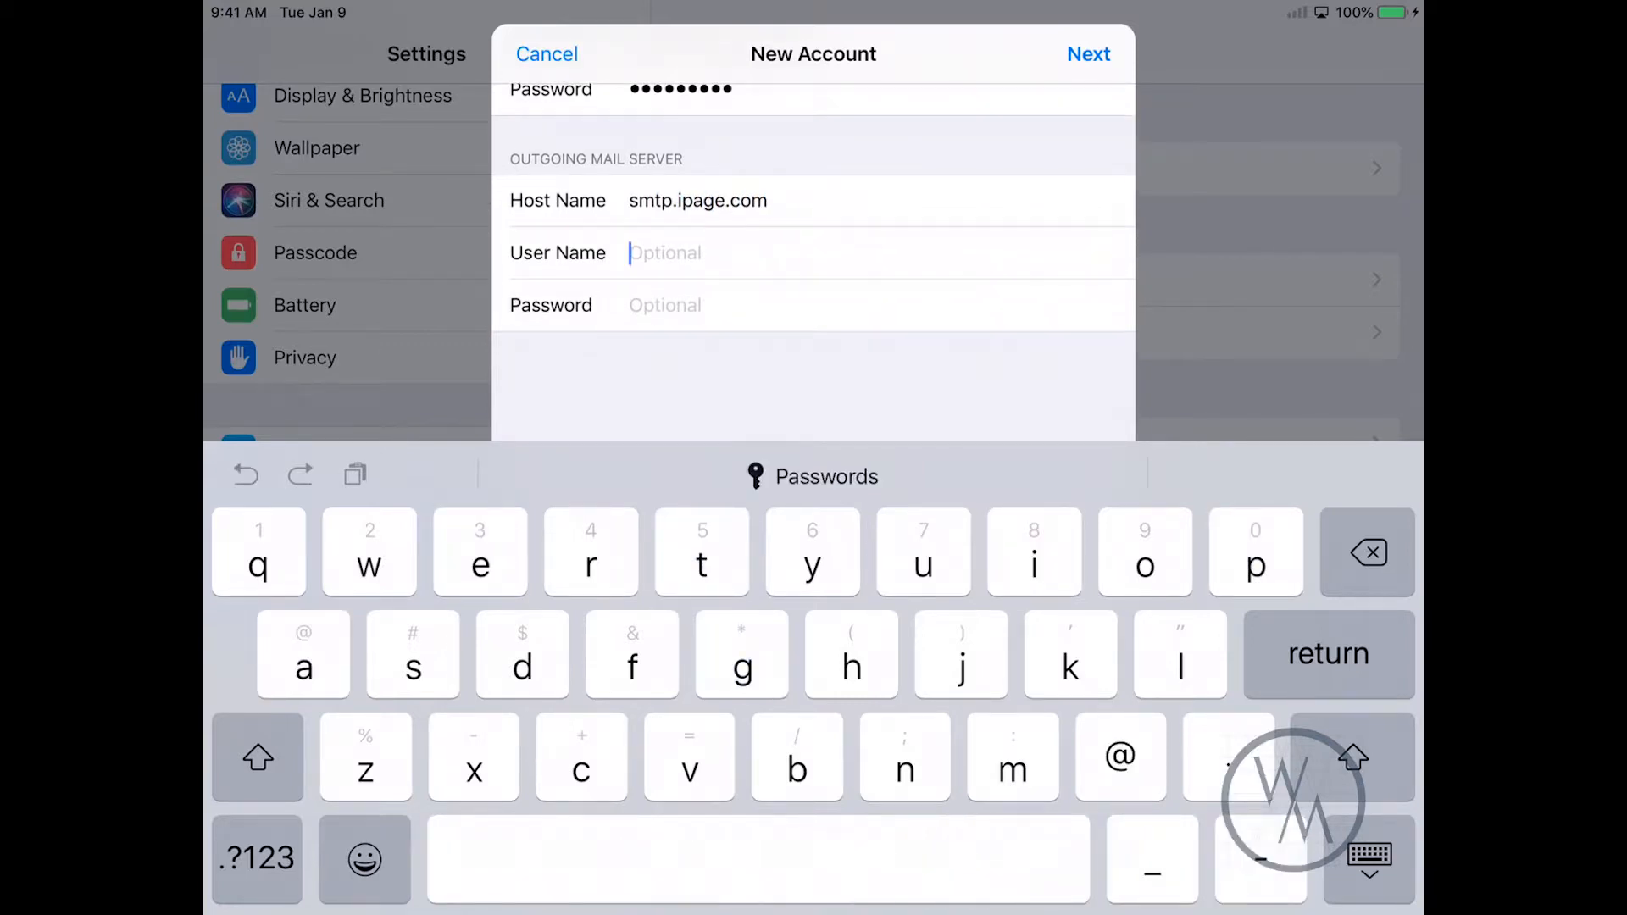
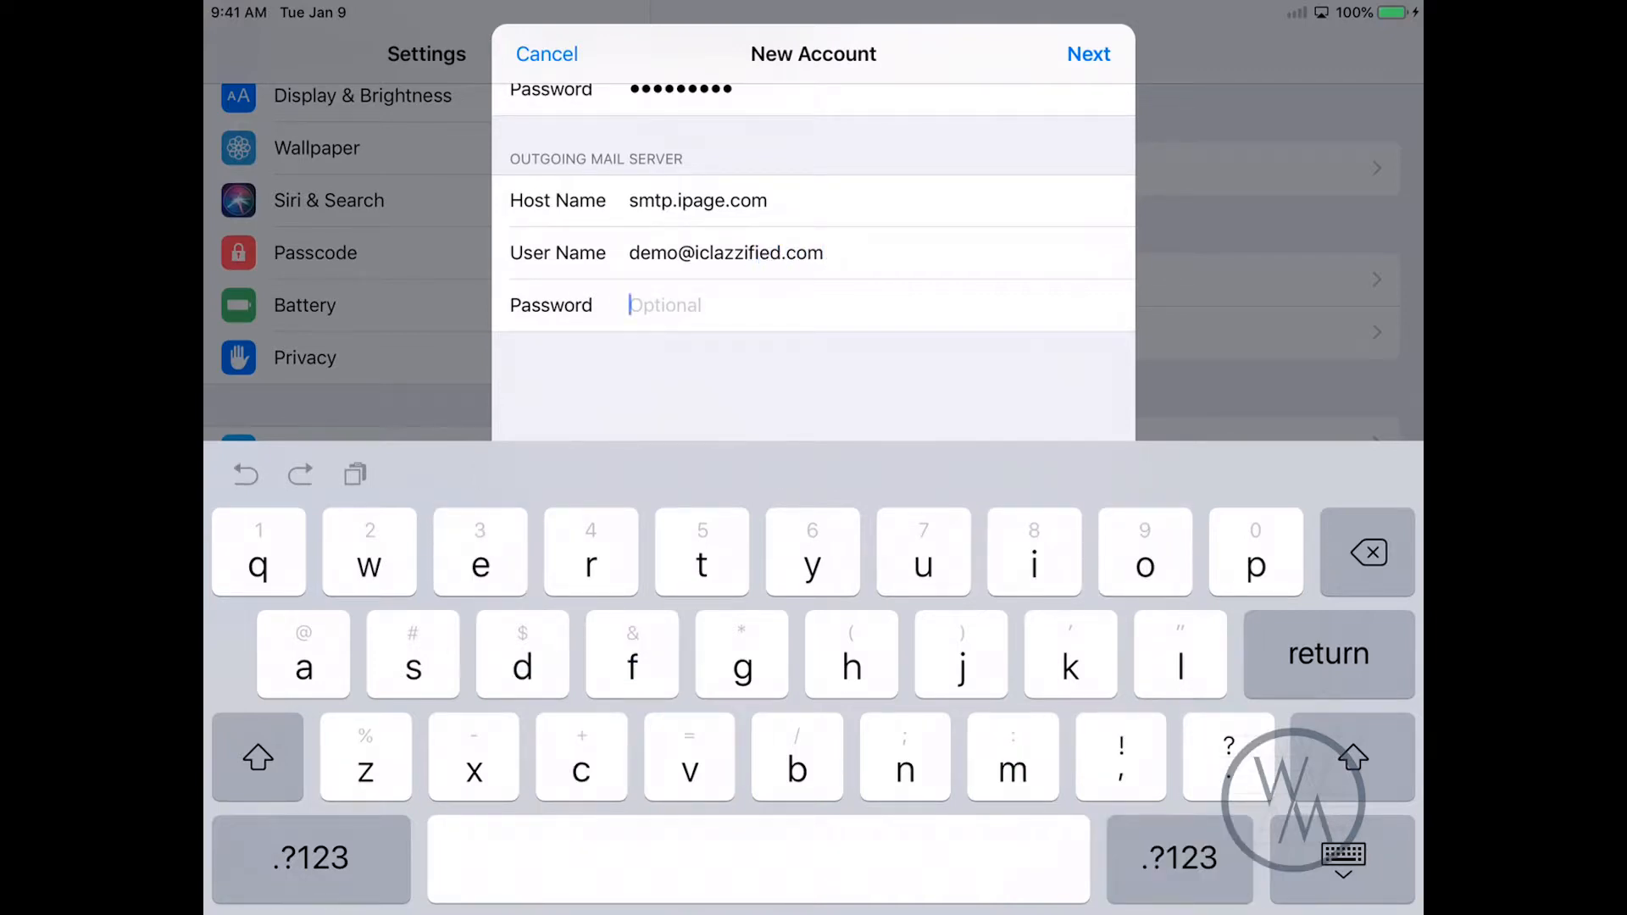
type("D")
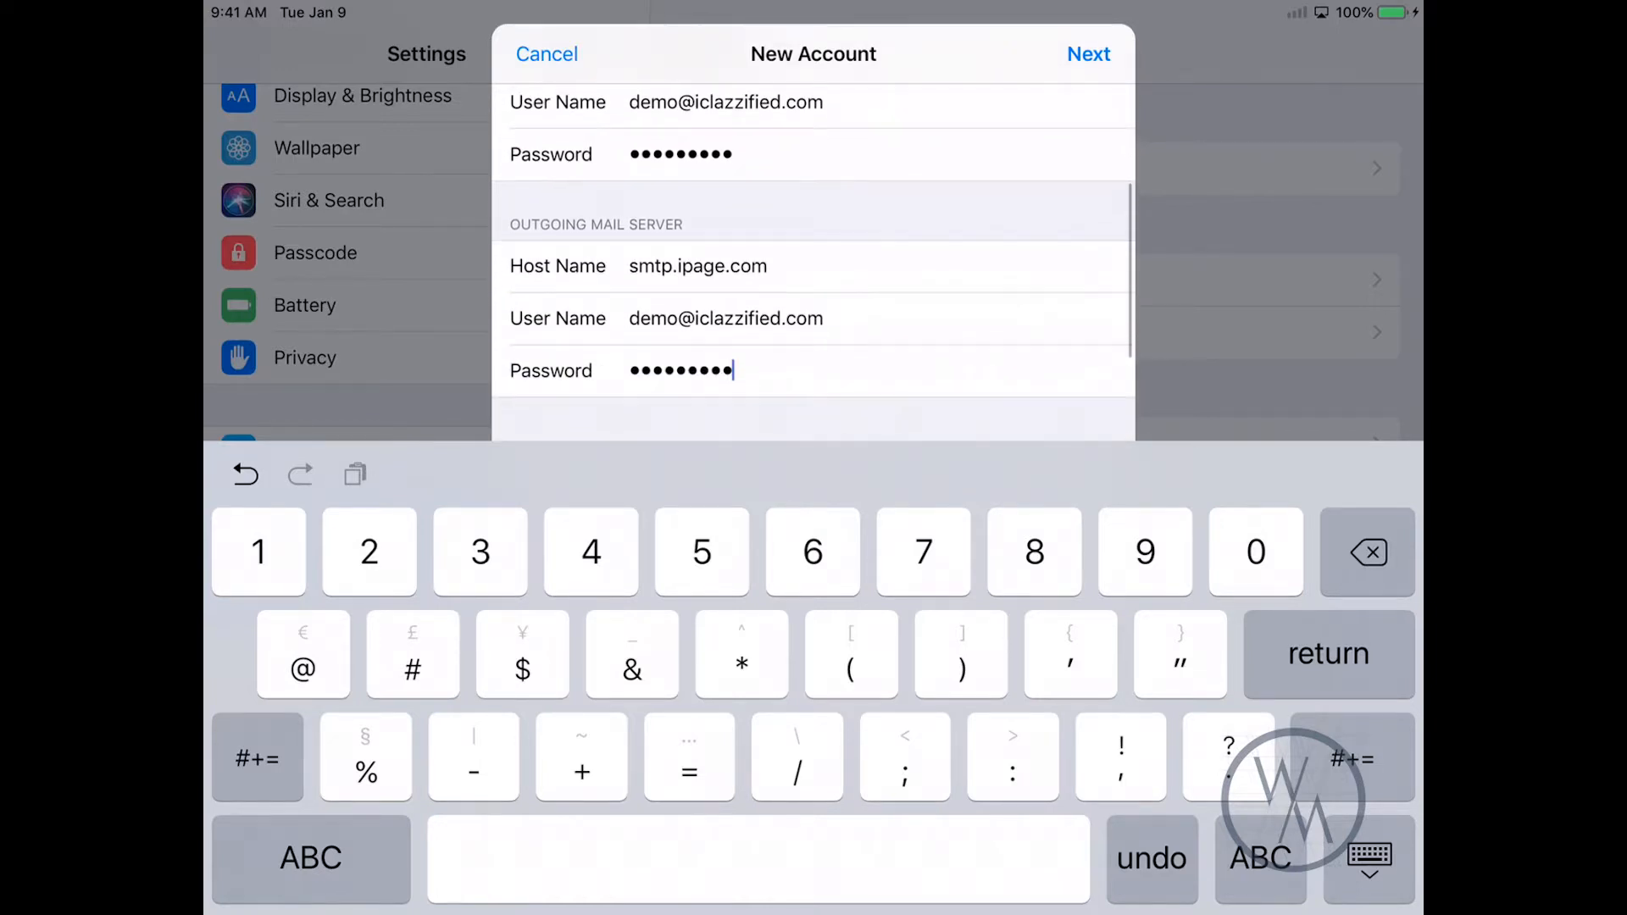
left_click(1088, 54)
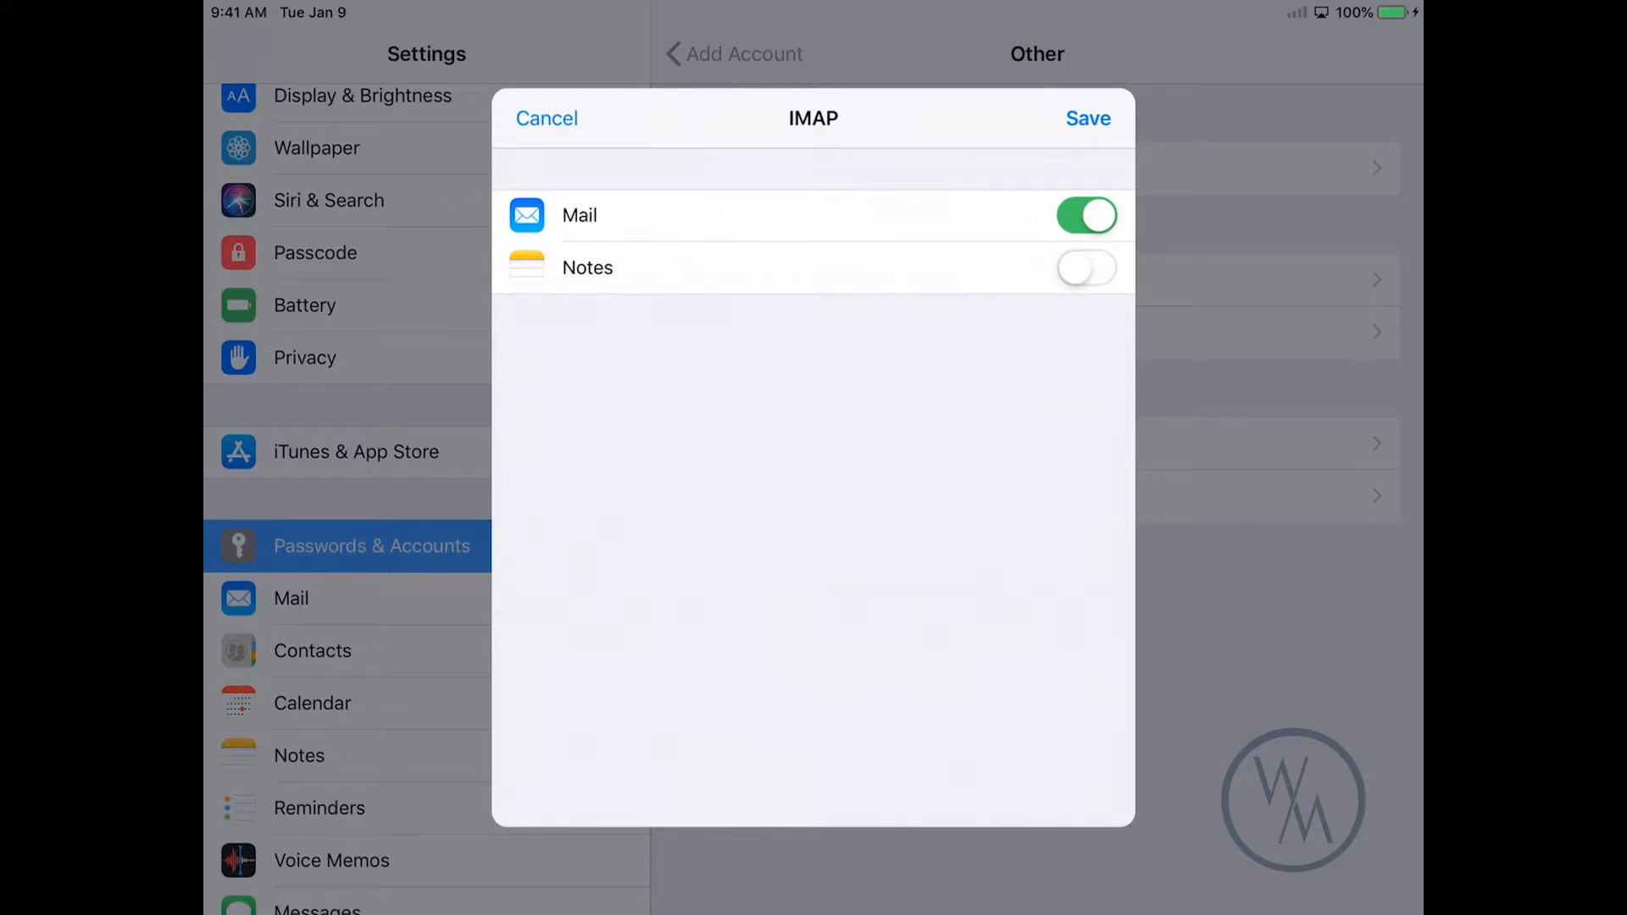
Step: Save the IMAP account with Mail syncing enabled
left_click(1089, 117)
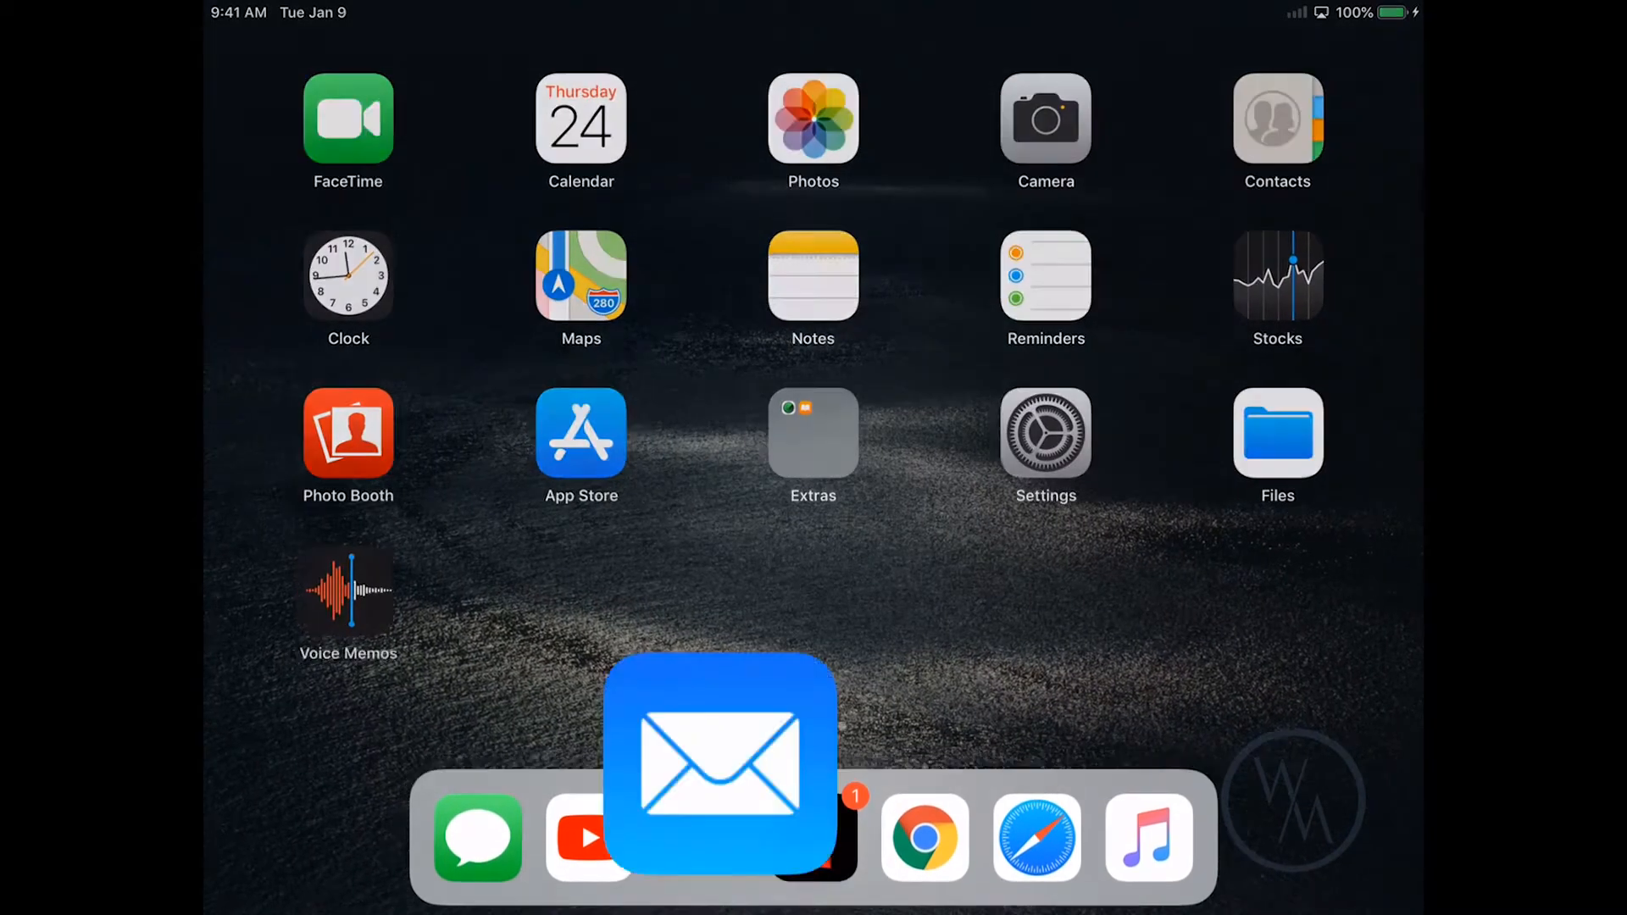
Step: View the Iclazzified inbox with its Test message and start a new email draft
left_click(719, 766)
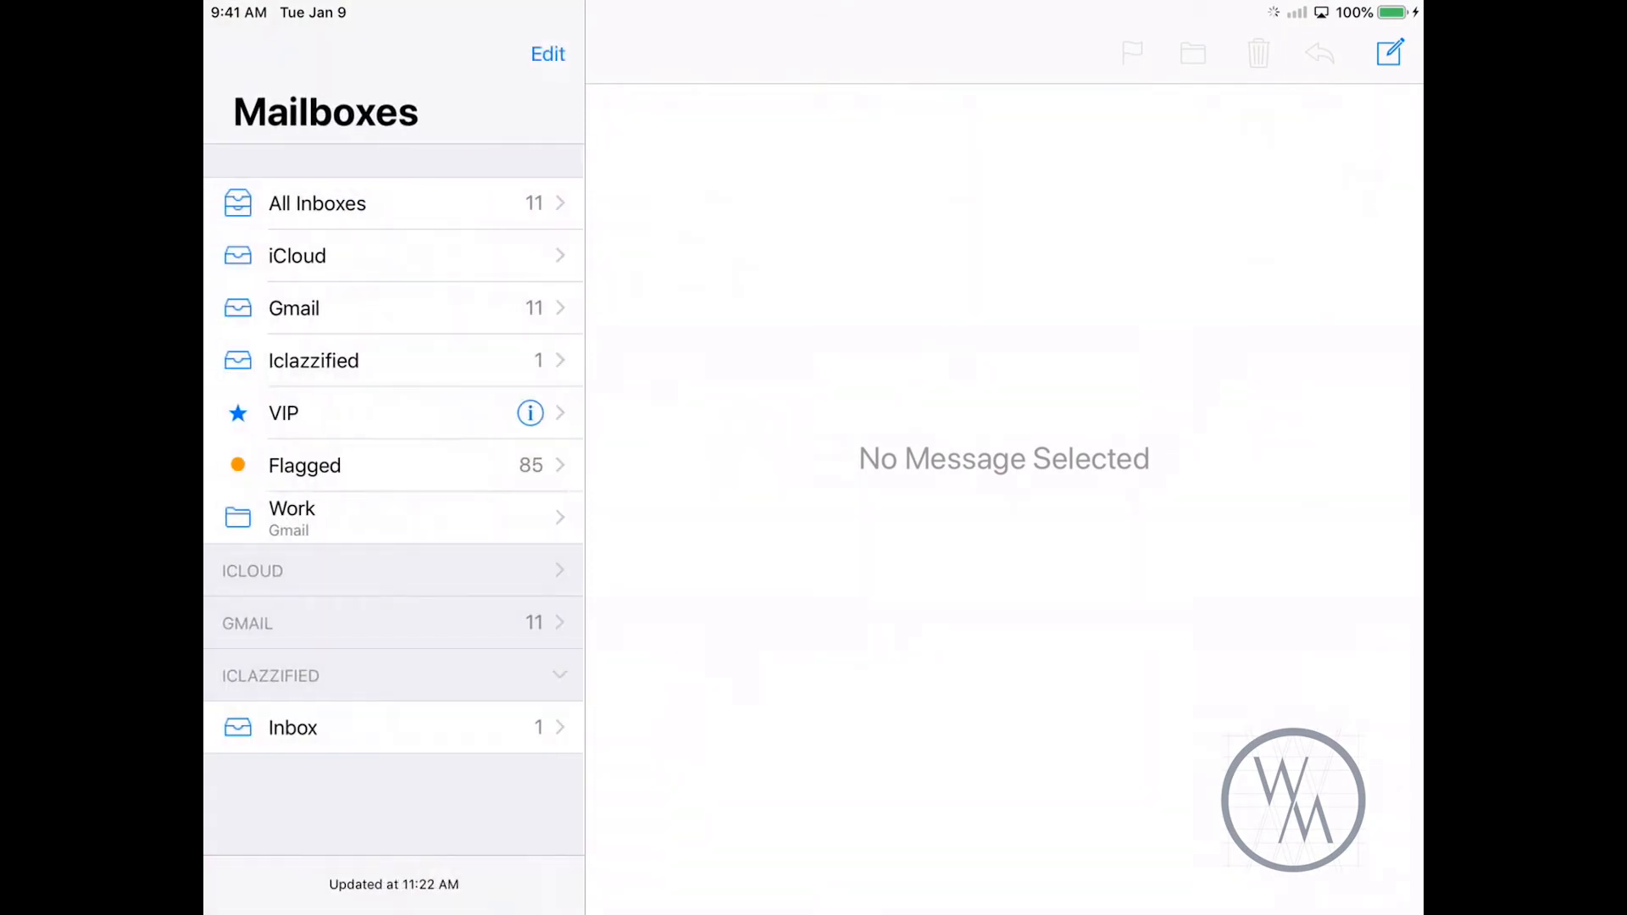
left_click(293, 727)
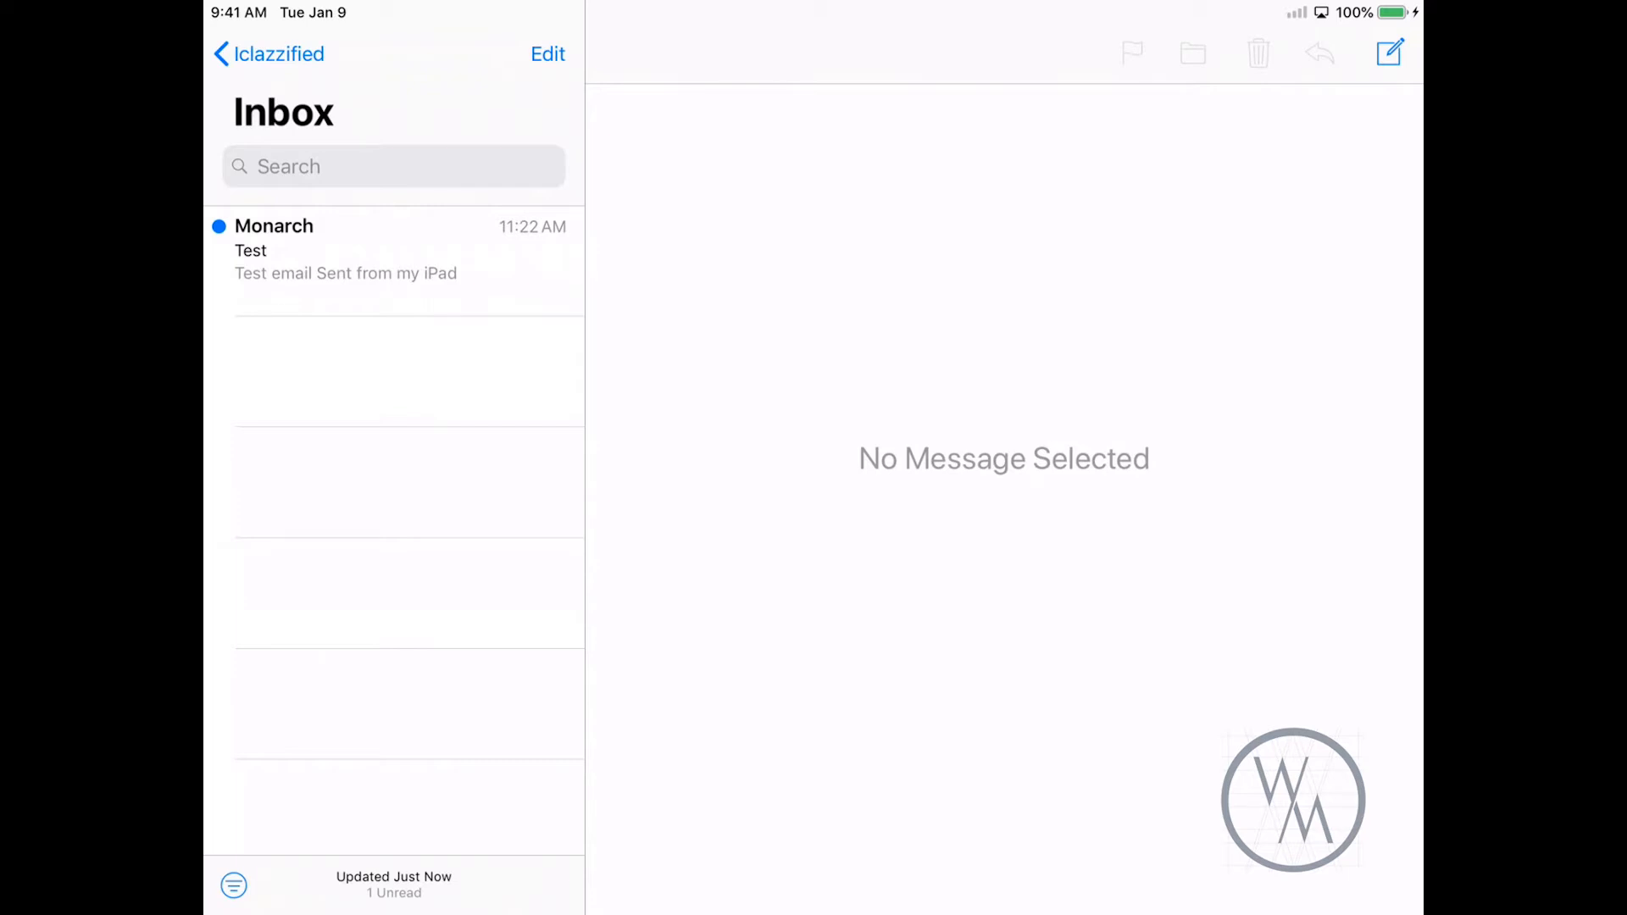
left_click(1390, 53)
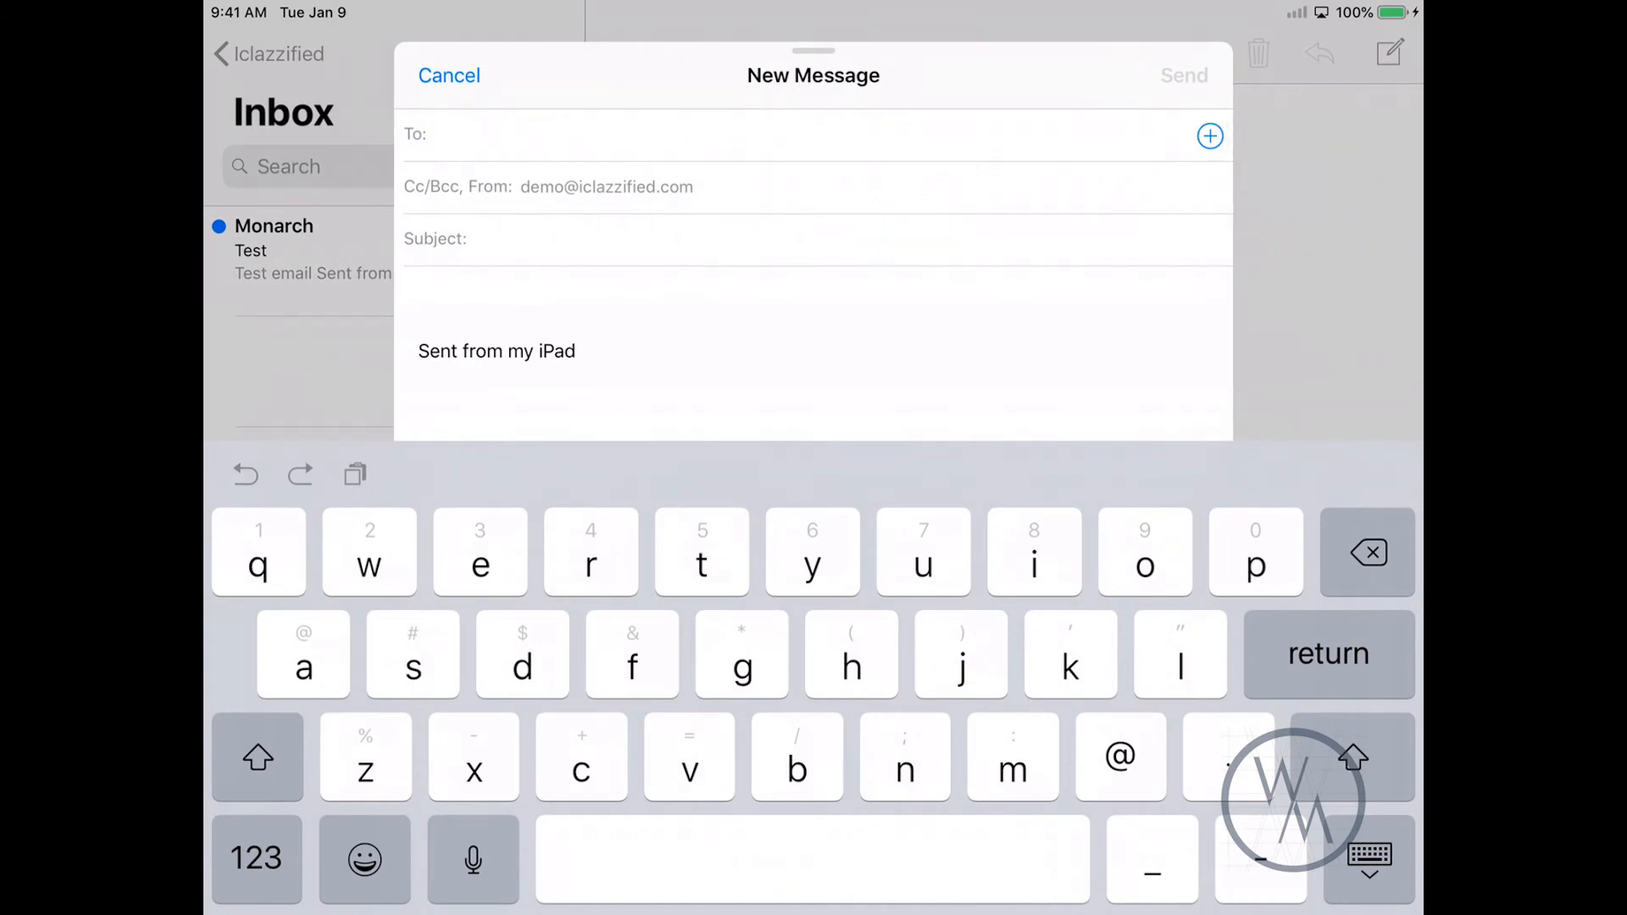
type("demo")
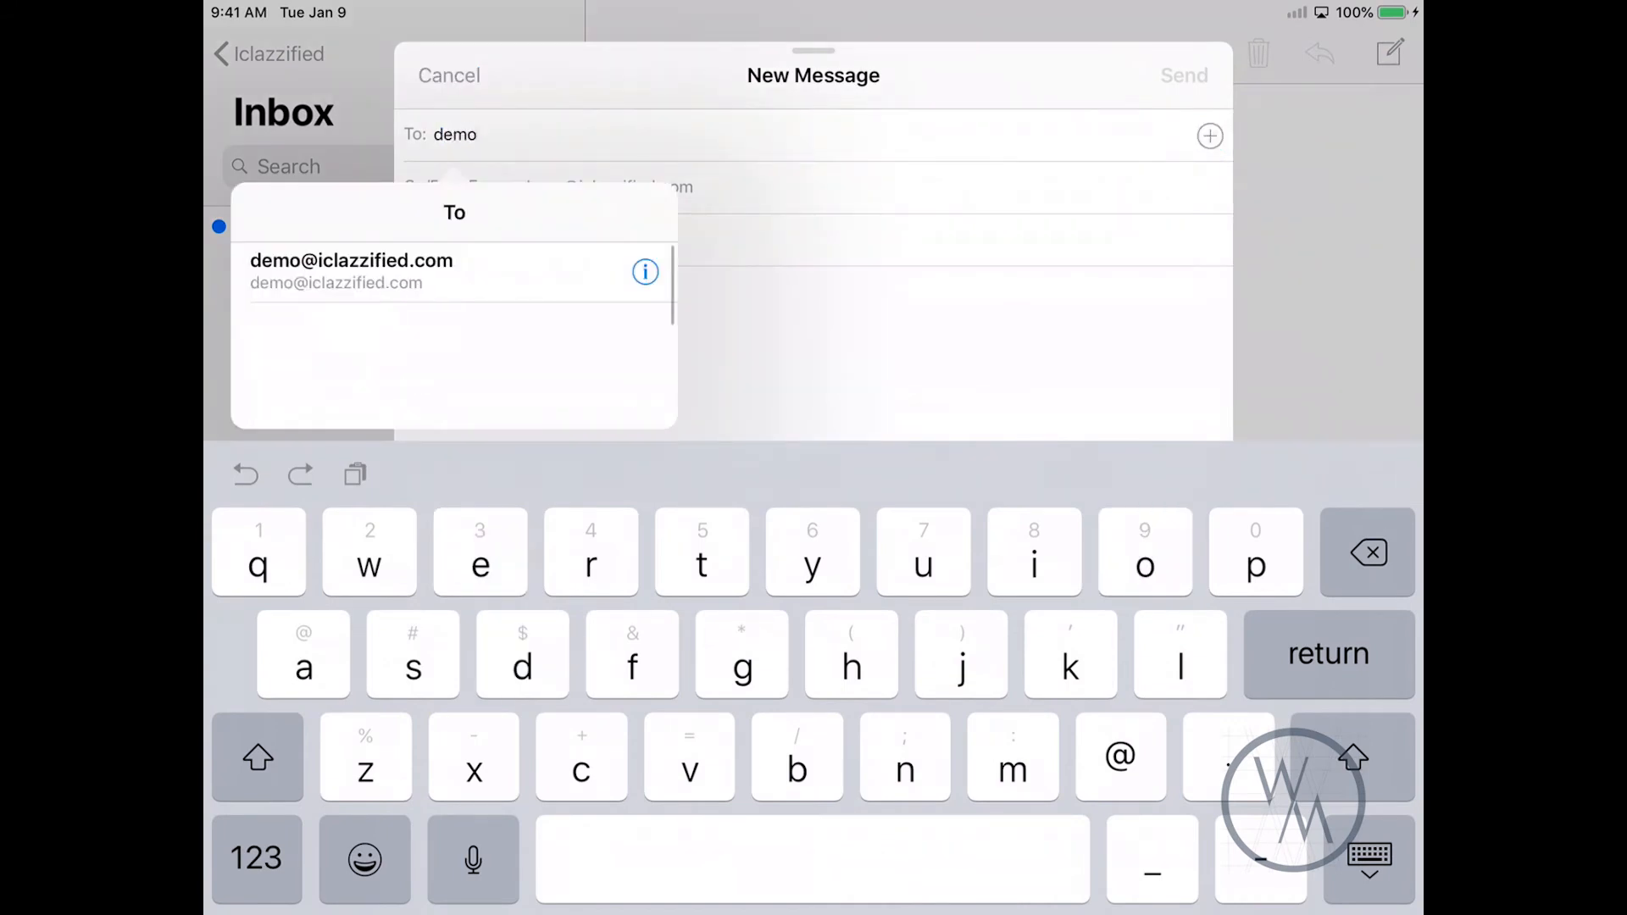
left_click(350, 261)
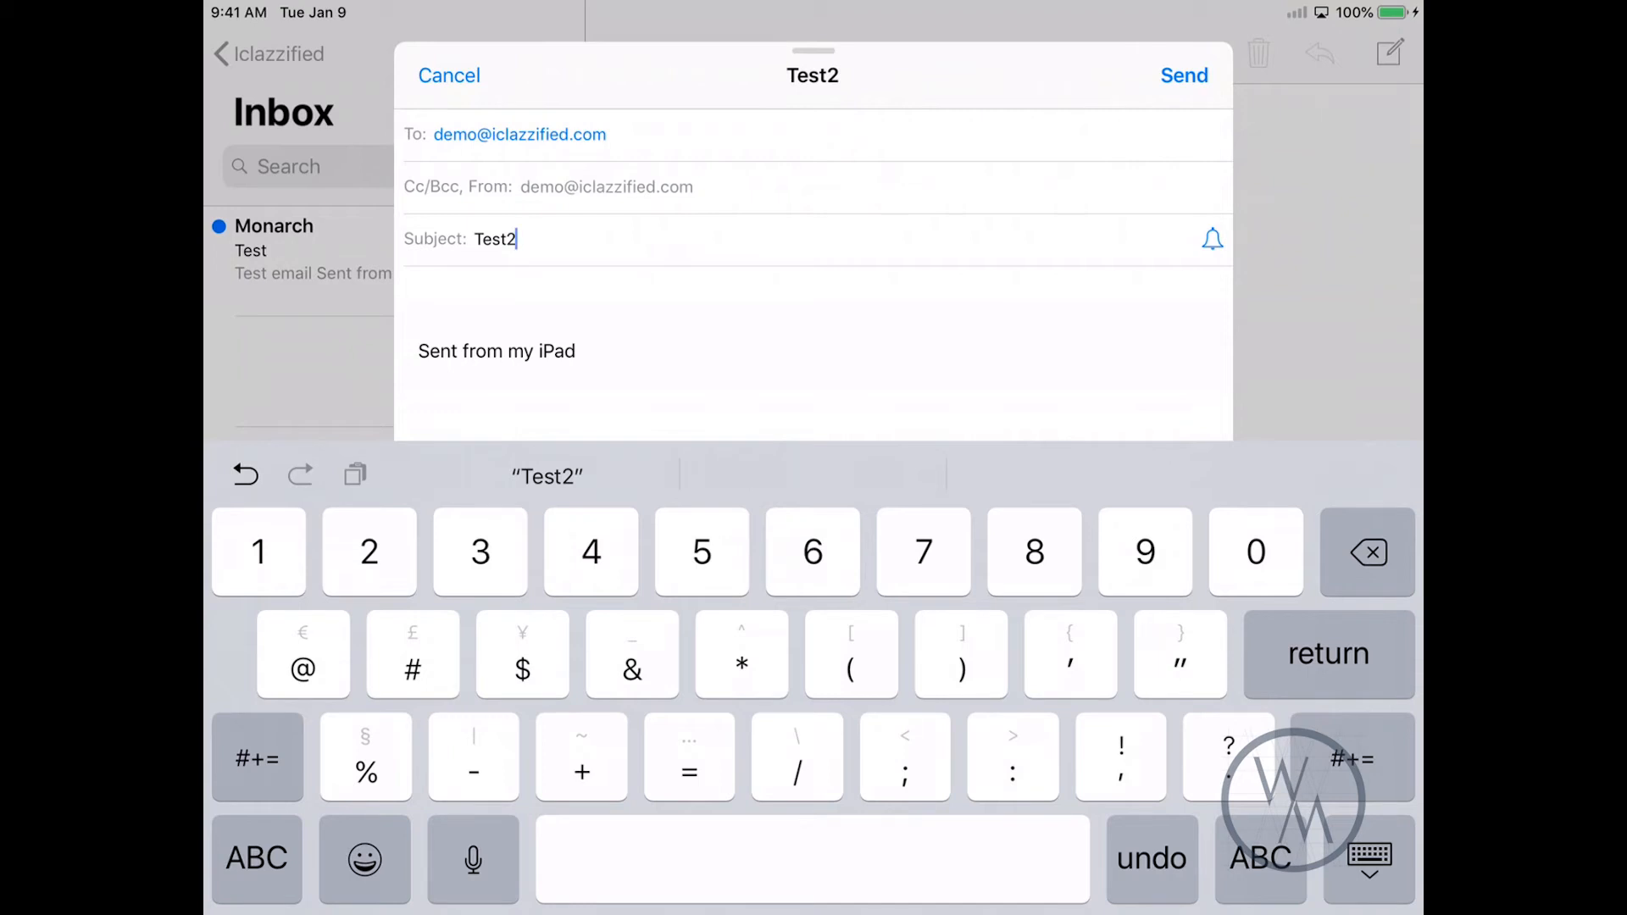
left_click(1185, 75)
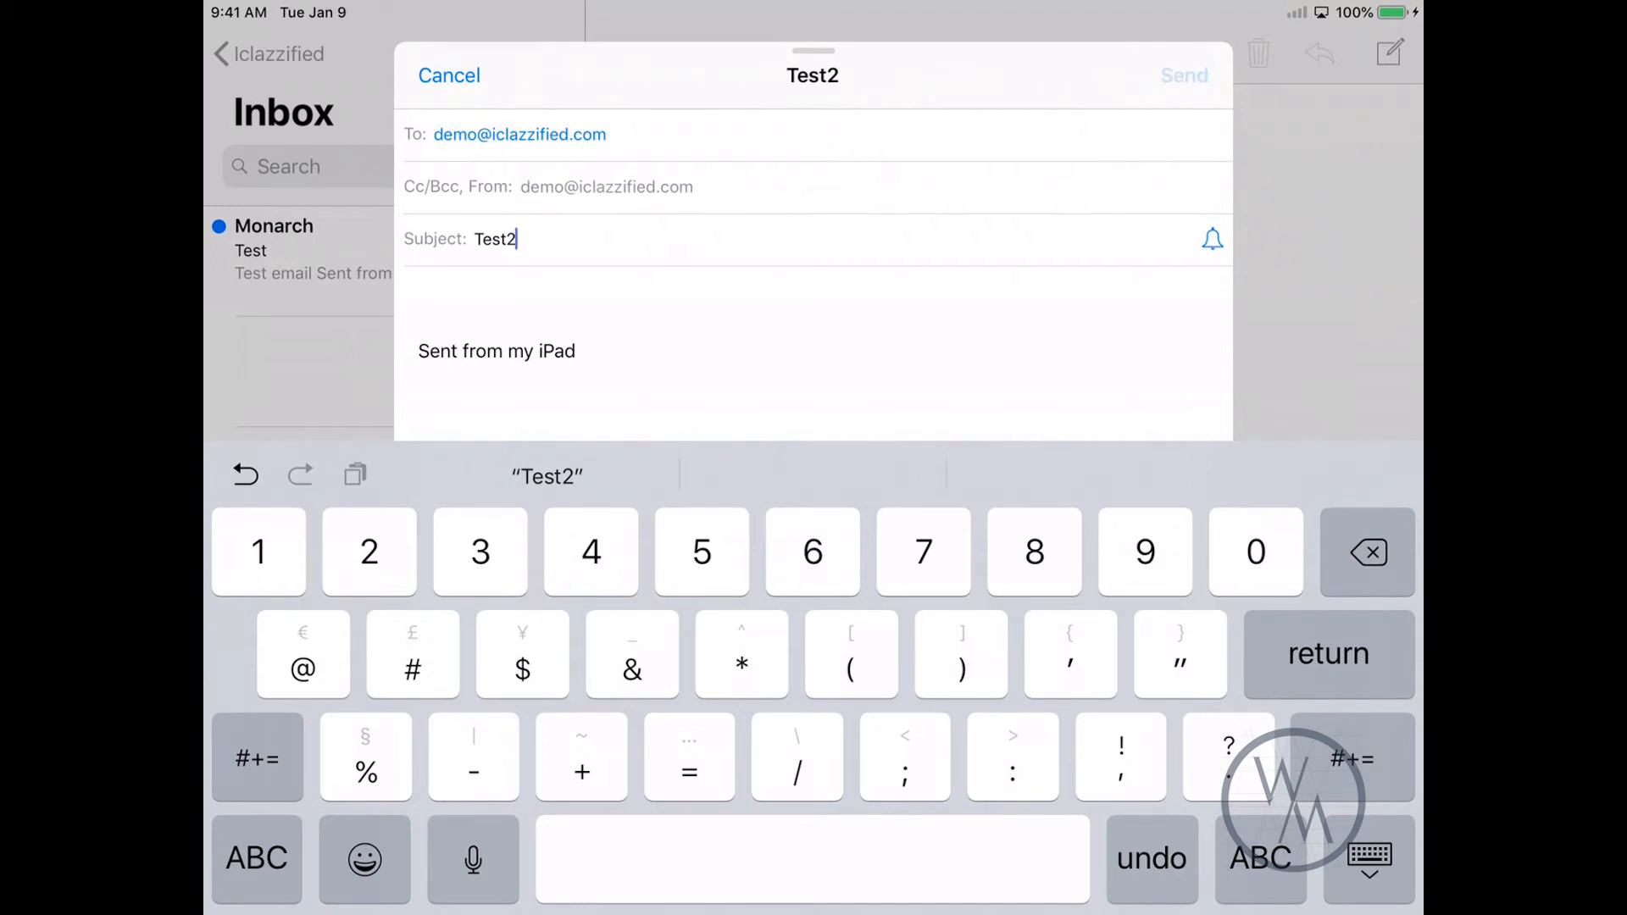
left_click(1185, 75)
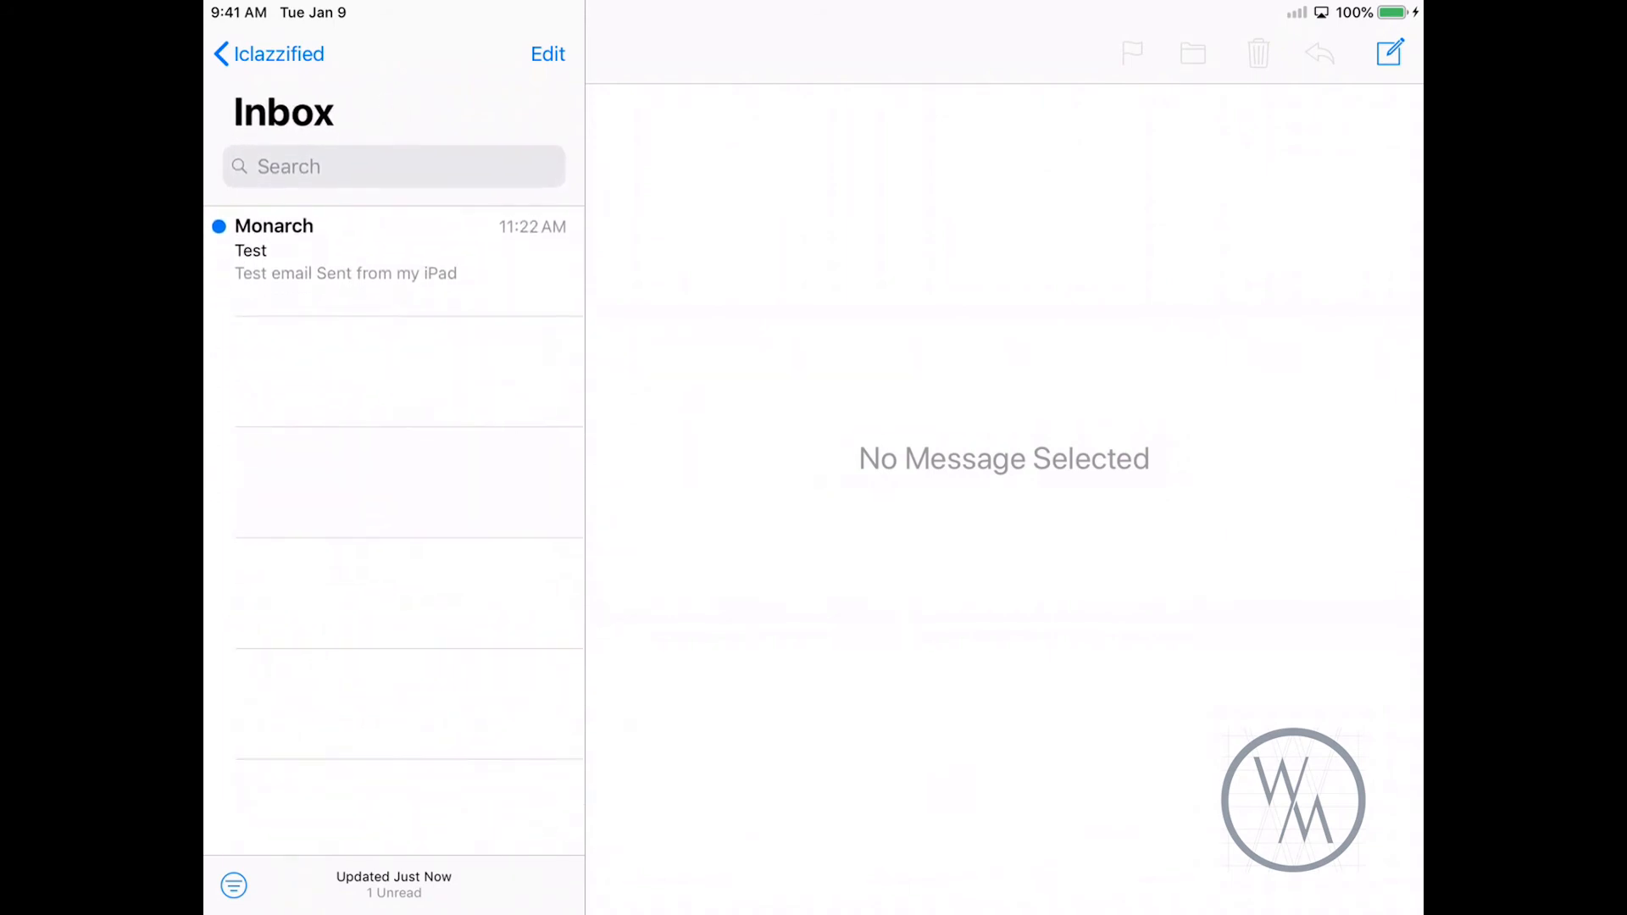
Step: Return to the Iclazzified inbox to confirm Test2 arrived above Test
left_click(269, 52)
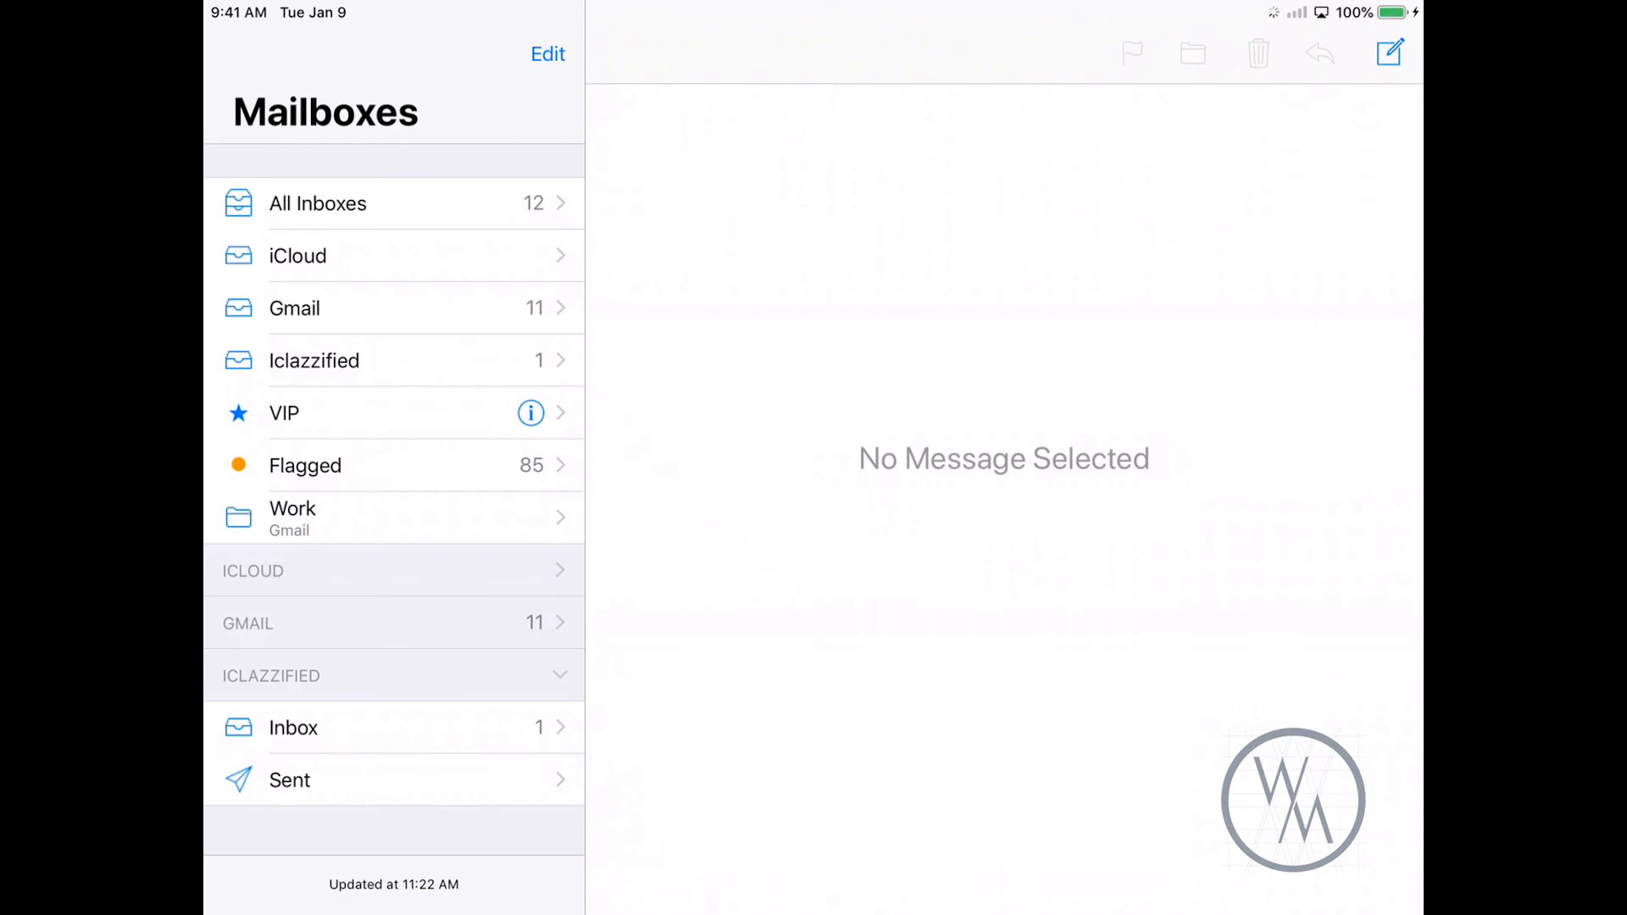
left_click(293, 727)
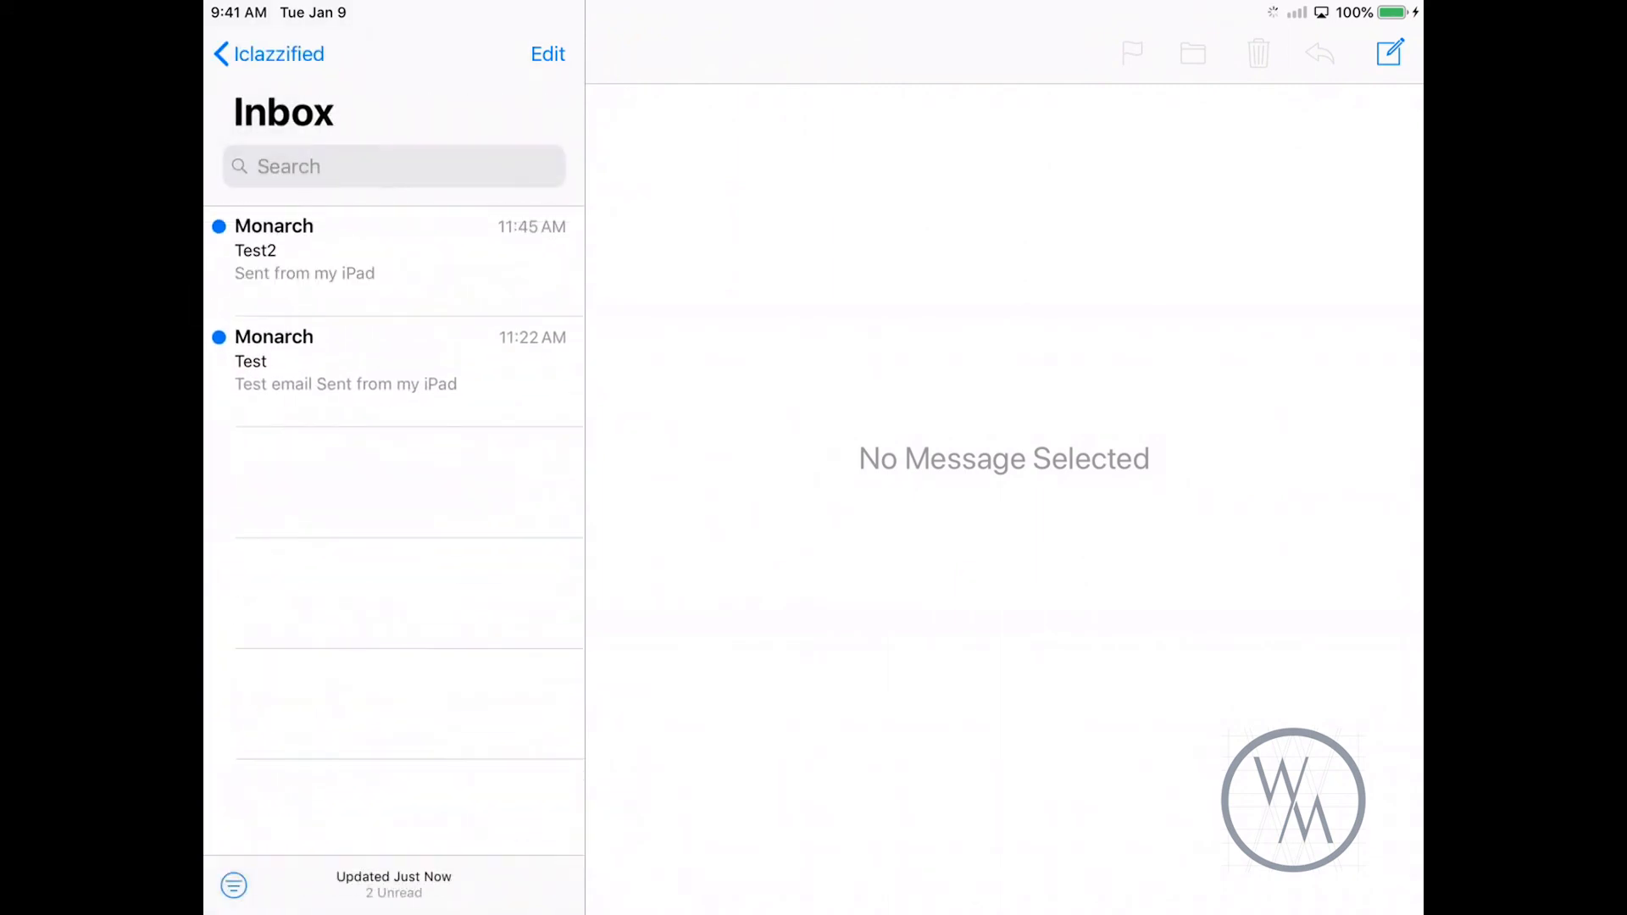